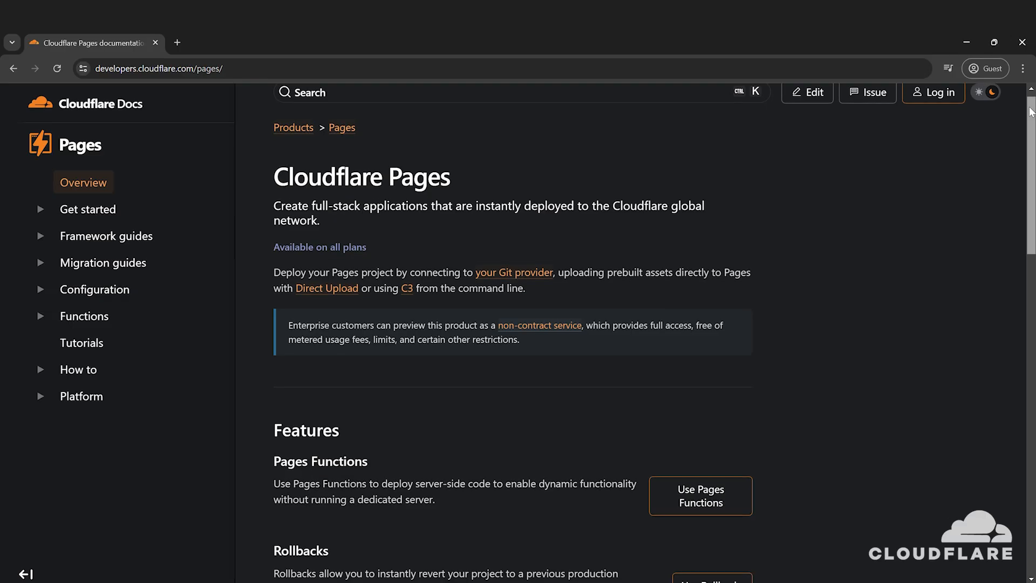
# Scroll the Pages Functions docs down to the source maps and stack traces topic.
pyautogui.scroll(-3)
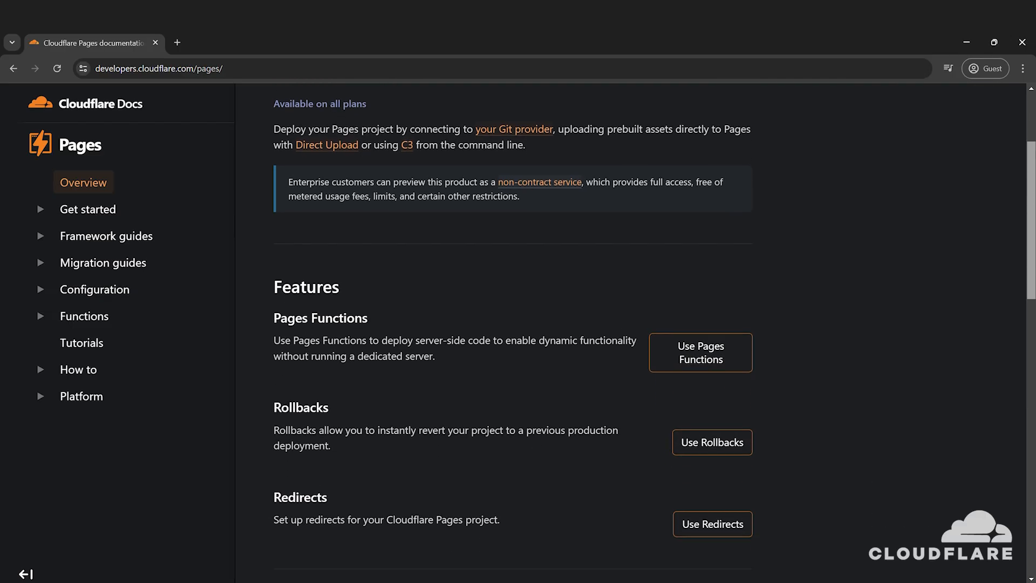
pyautogui.scroll(-3)
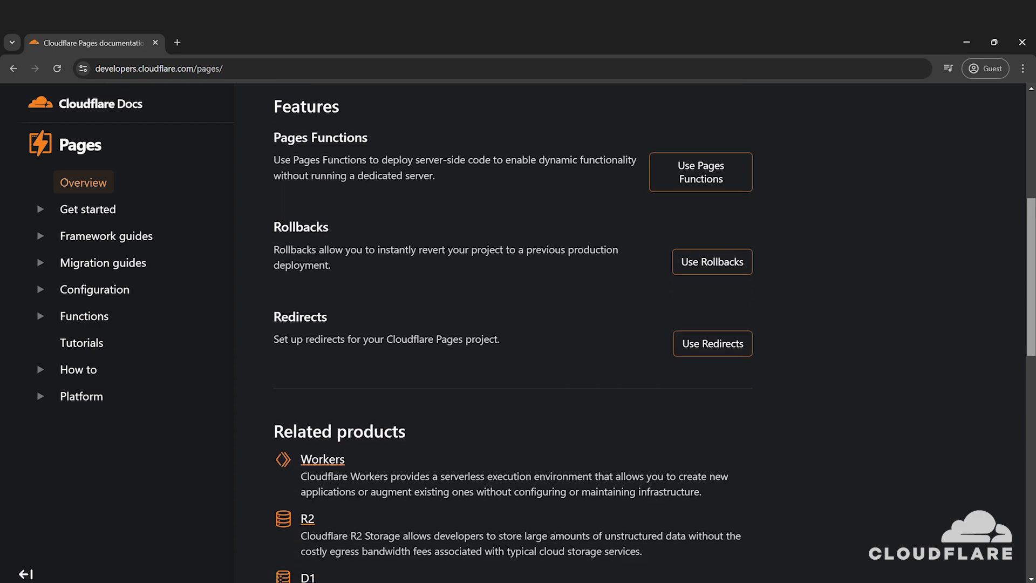
pyautogui.scroll(-3)
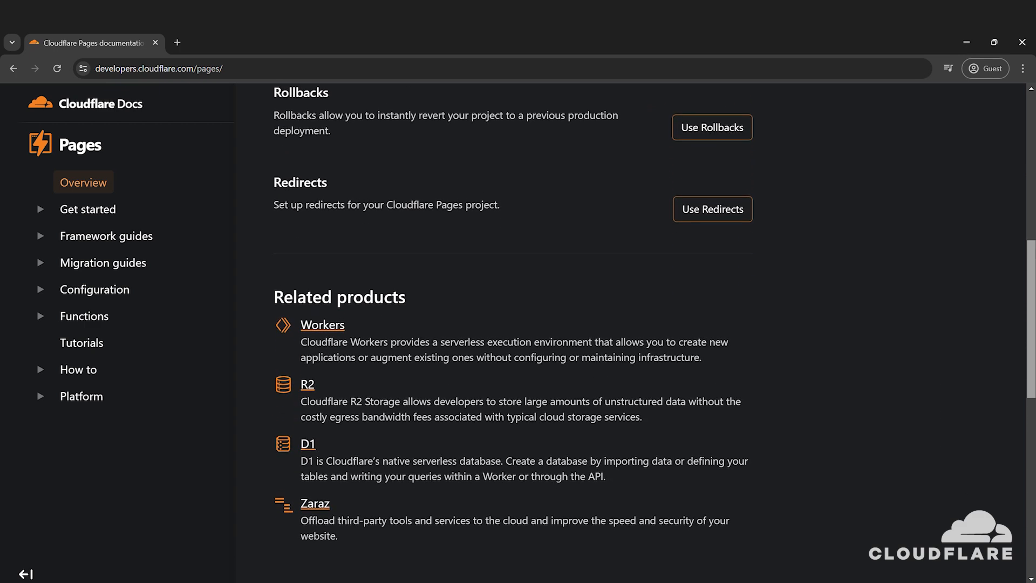
pyautogui.scroll(-3)
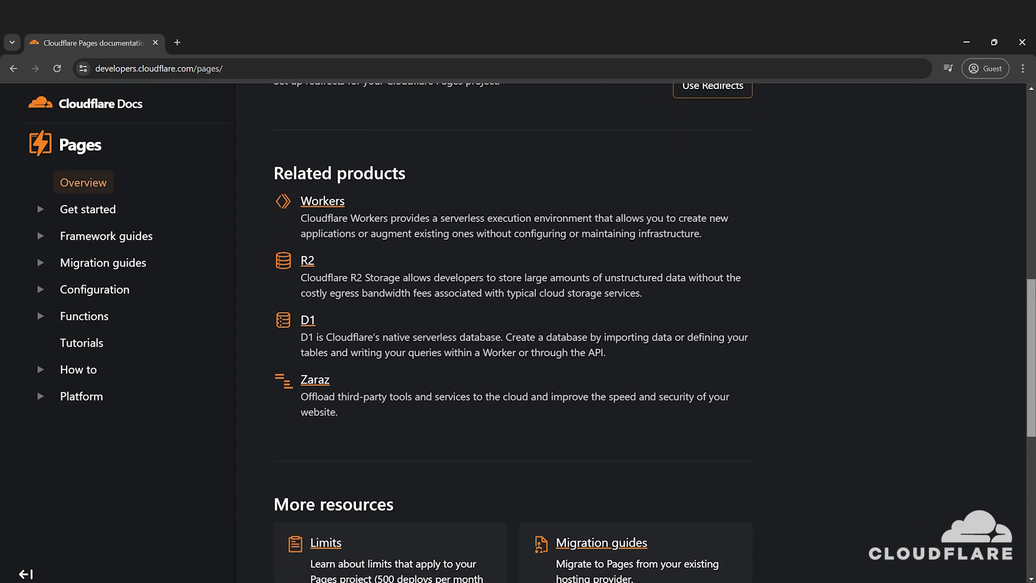
pyautogui.scroll(-3)
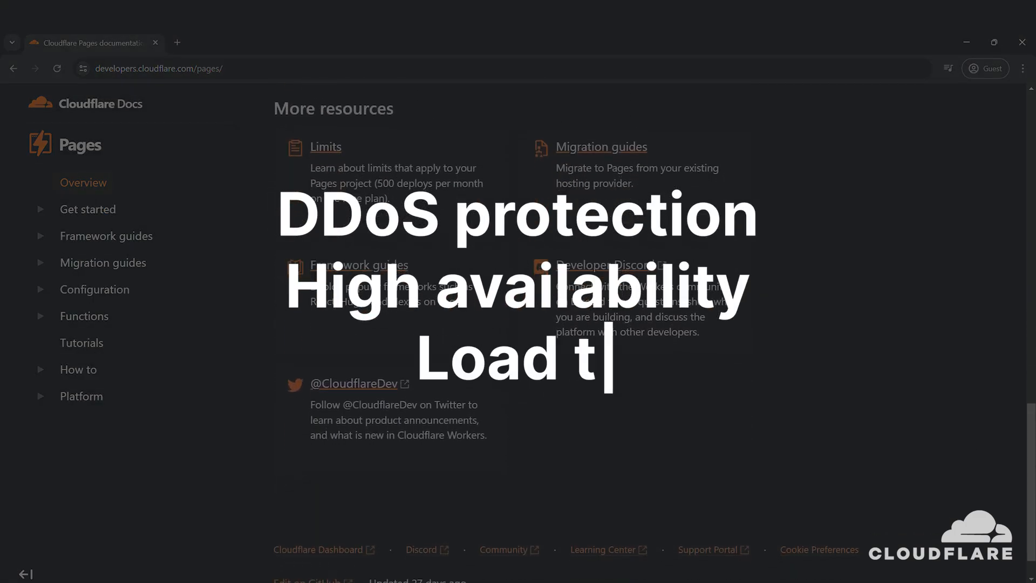
pyautogui.write('olerance')
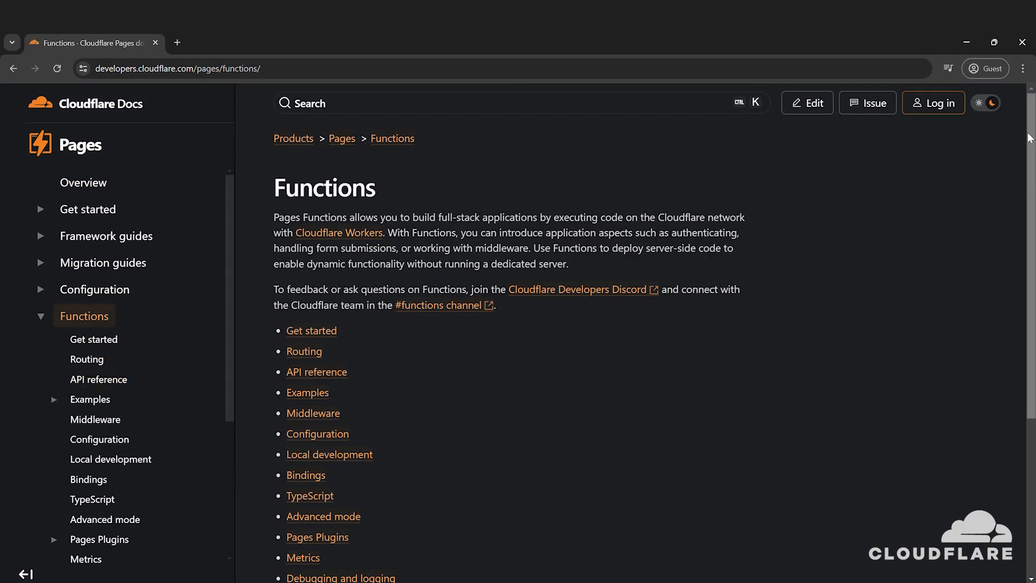
pyautogui.scroll(-3)
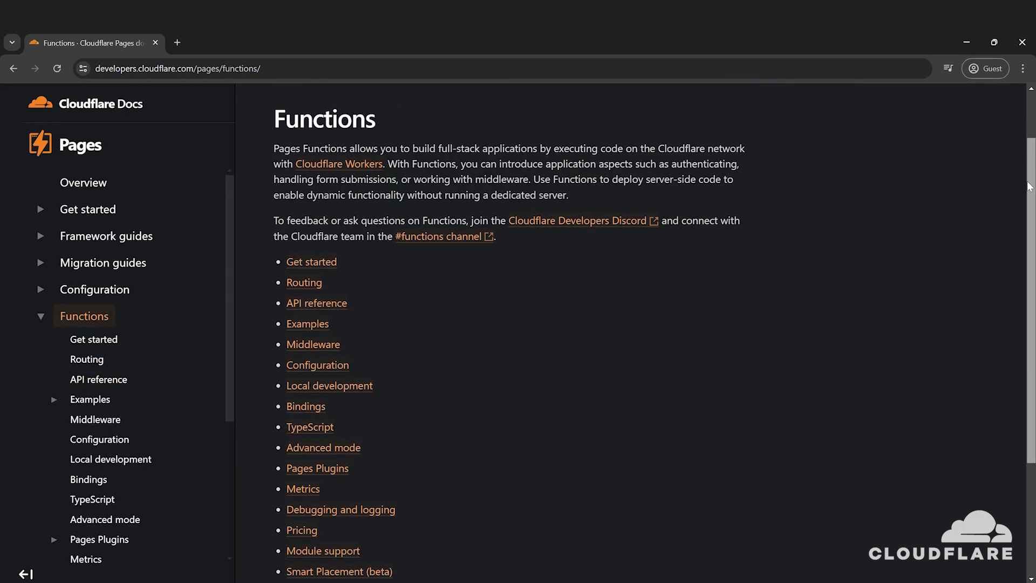
pyautogui.scroll(-3)
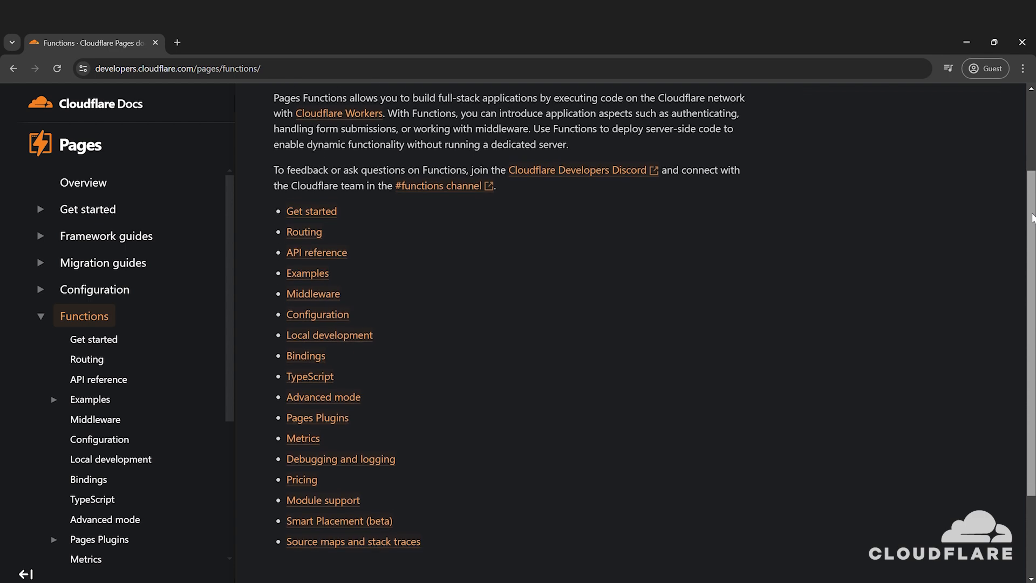
pyautogui.scroll(-3)
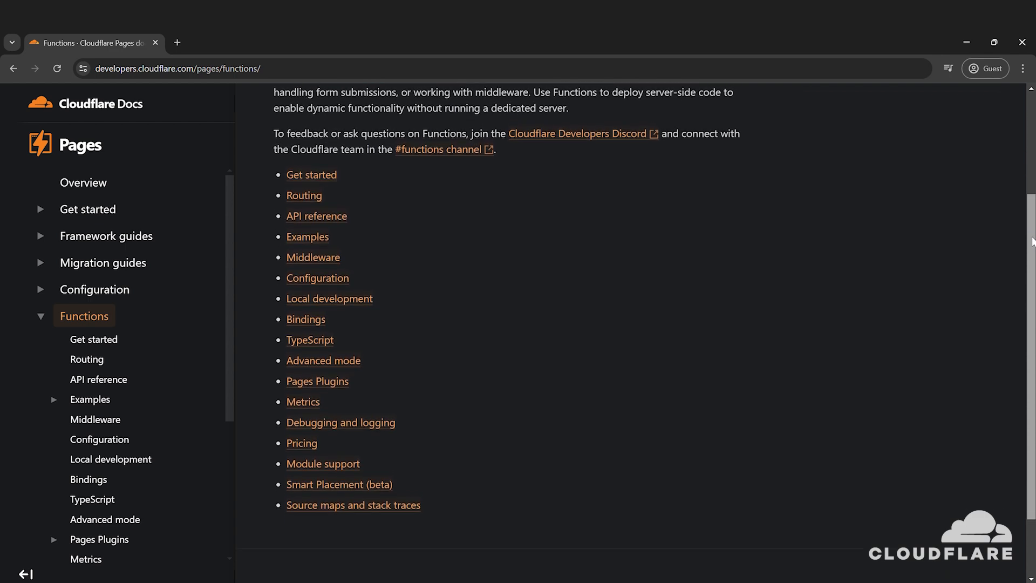
pyautogui.moveTo(988, 91)
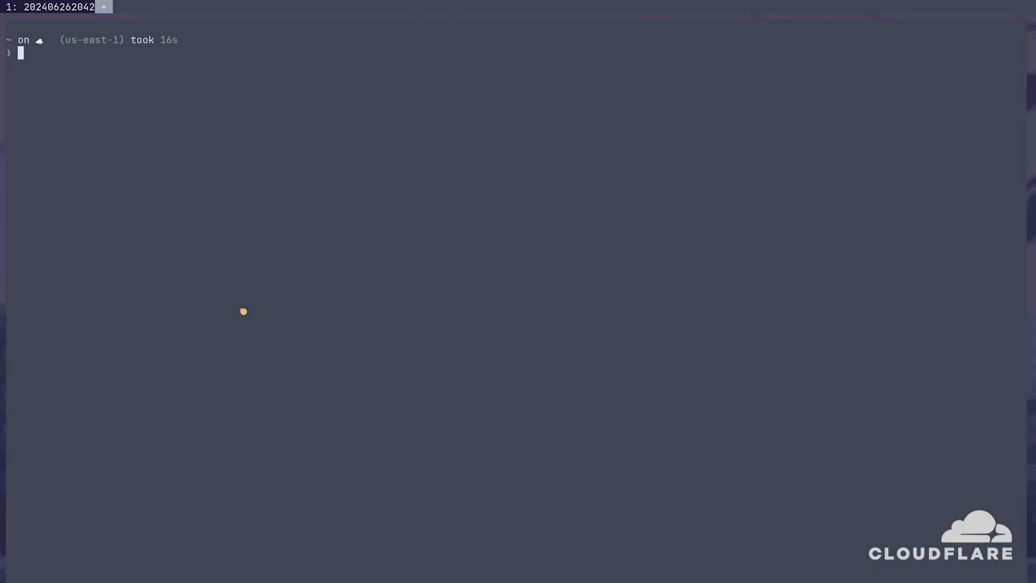
# Scaffold blog-frontend with npm create cloudflare@latest, cd into it, and run npm start.
pyautogui.write('npm create cloudflare@latest')
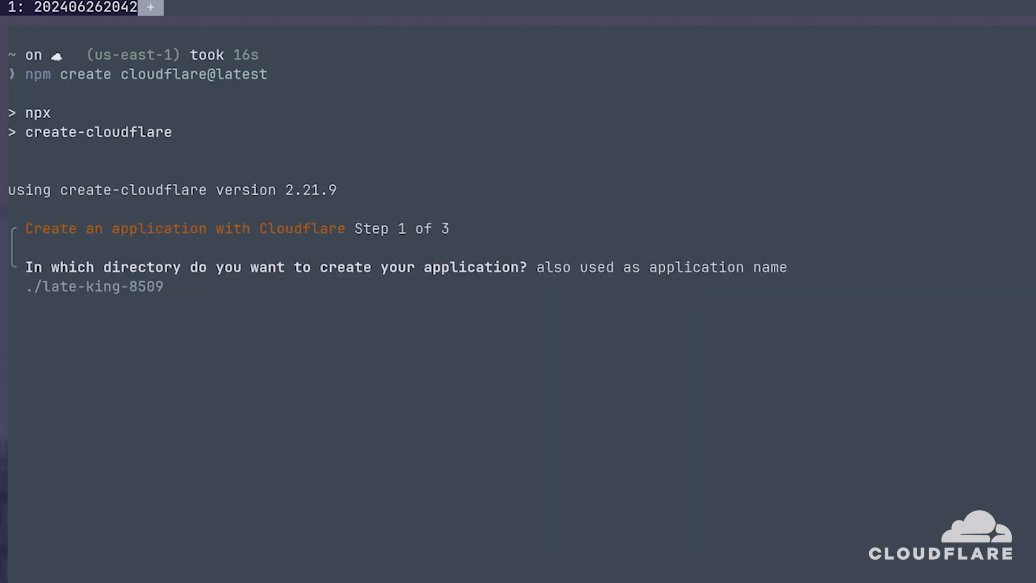
pyautogui.write('blog-fro')
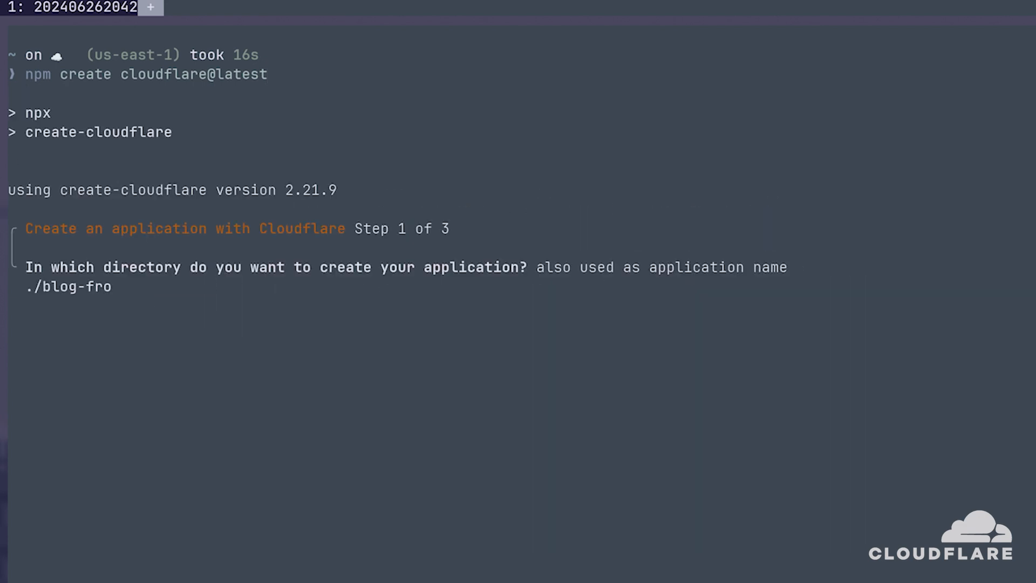
pyautogui.write('ntend')
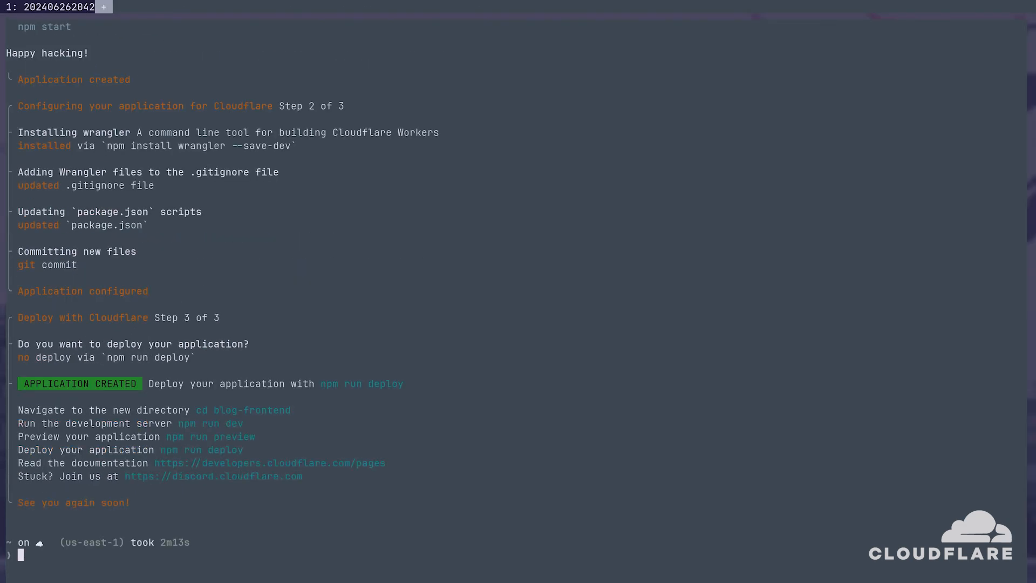
pyautogui.write('cd blog-frontend')
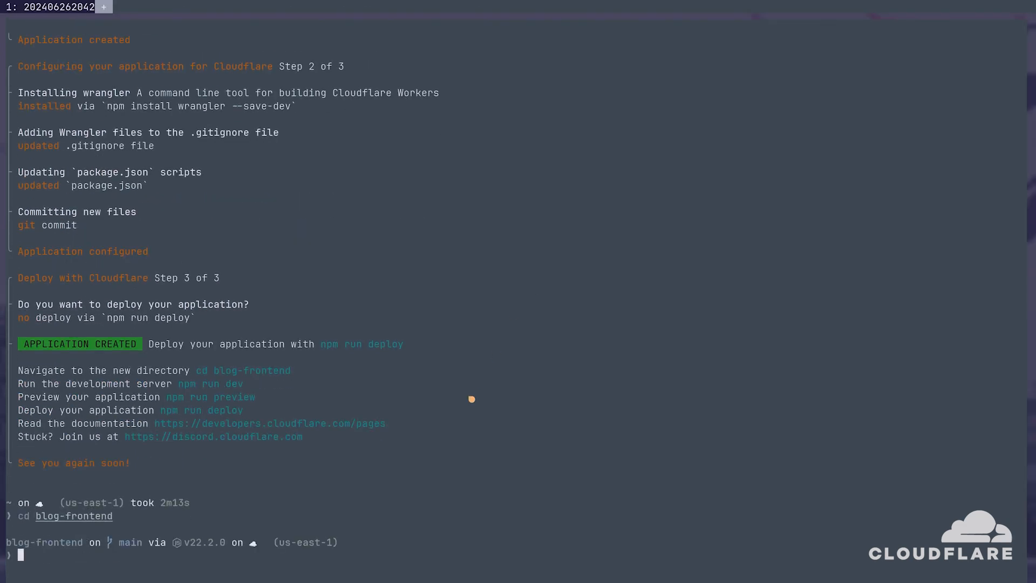
pyautogui.write('npm start')
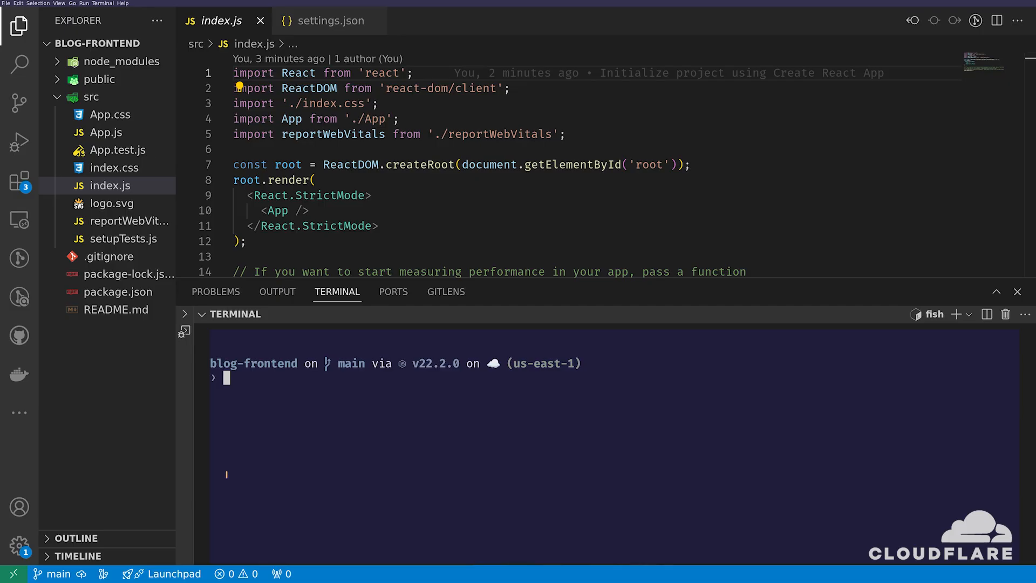
# Install react-router-dom@6 and add Routes in App.js: / to Posts, /posts/:id to Post.
pyautogui.write('npm install react-router-dom@6')
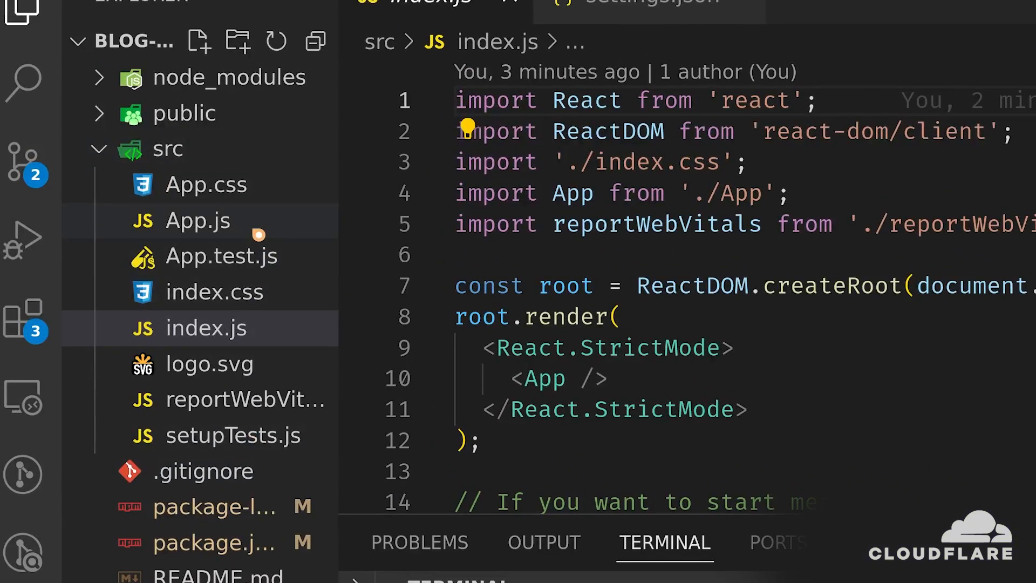
pyautogui.click(201, 221)
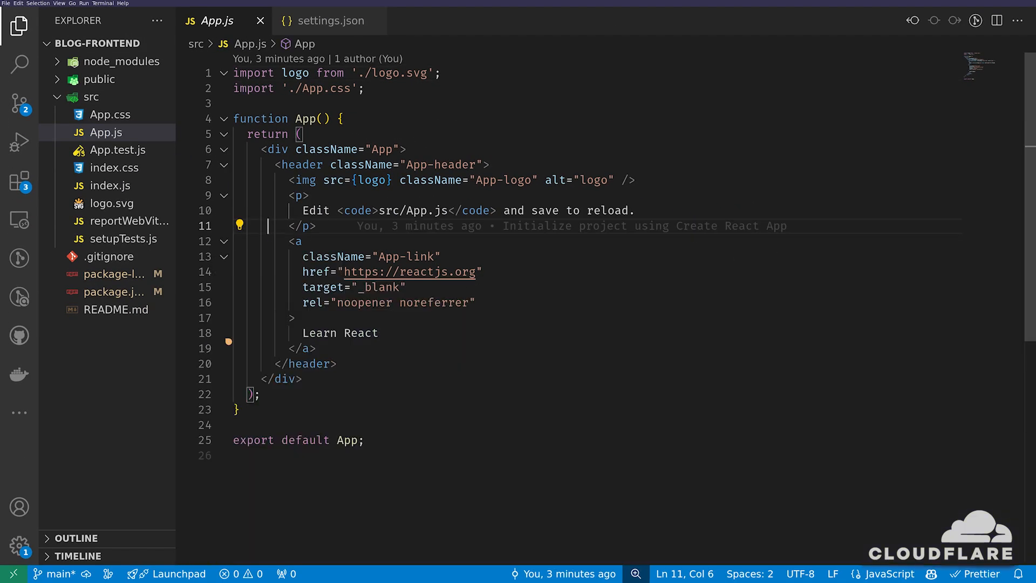
pyautogui.moveTo(19, 296)
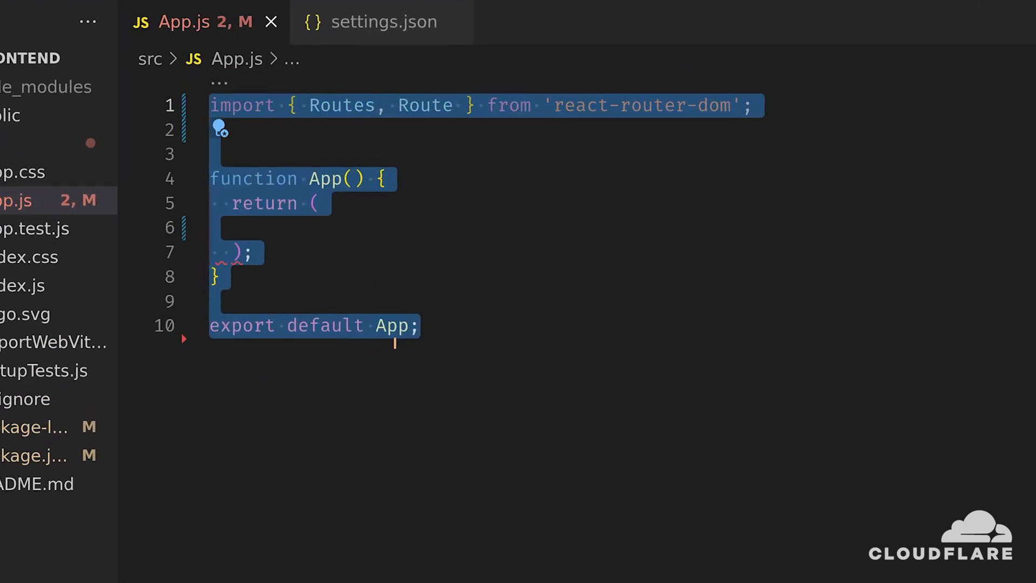
pyautogui.write("import Posts from './components/posts';")
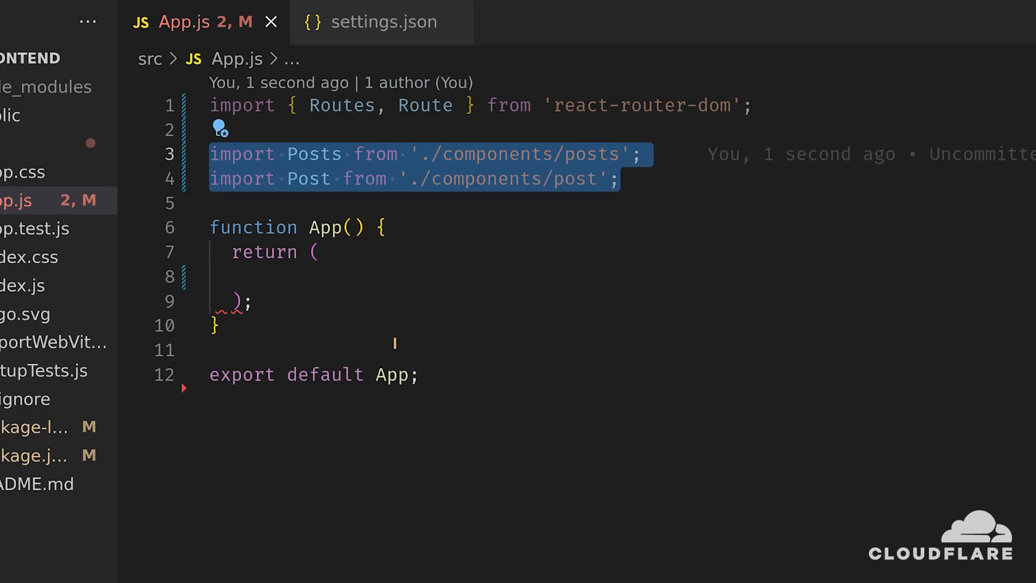
pyautogui.write('<Routes>')
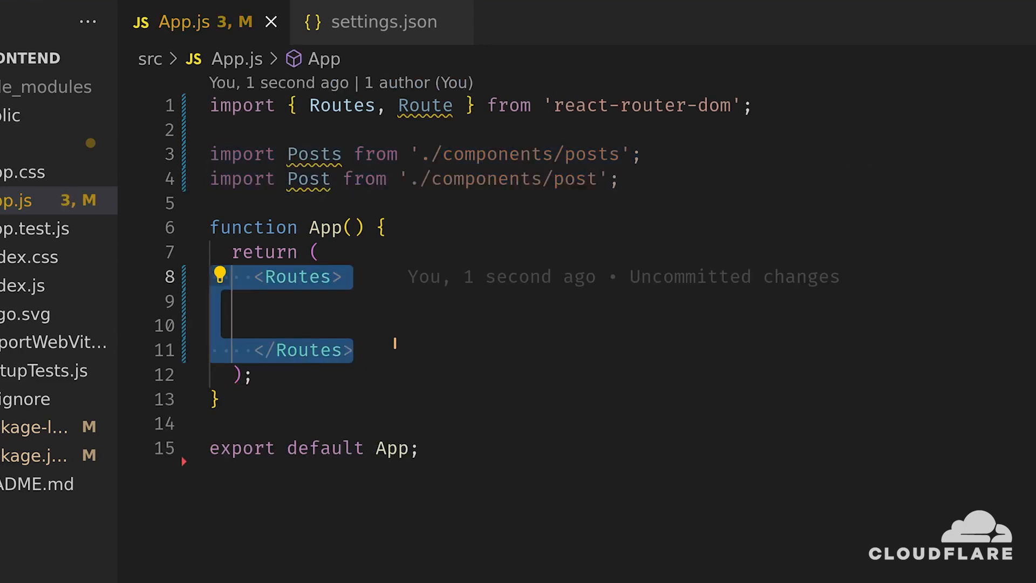
pyautogui.write('<Route path="/" element={<Posts />} />')
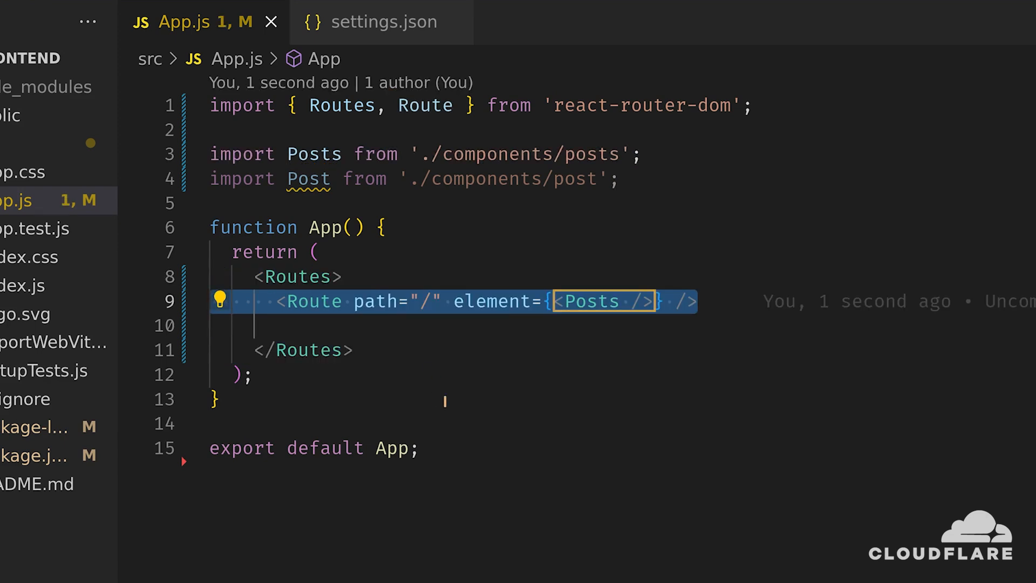
pyautogui.write('<Route path="/posts/:id" element={<Post />} />')
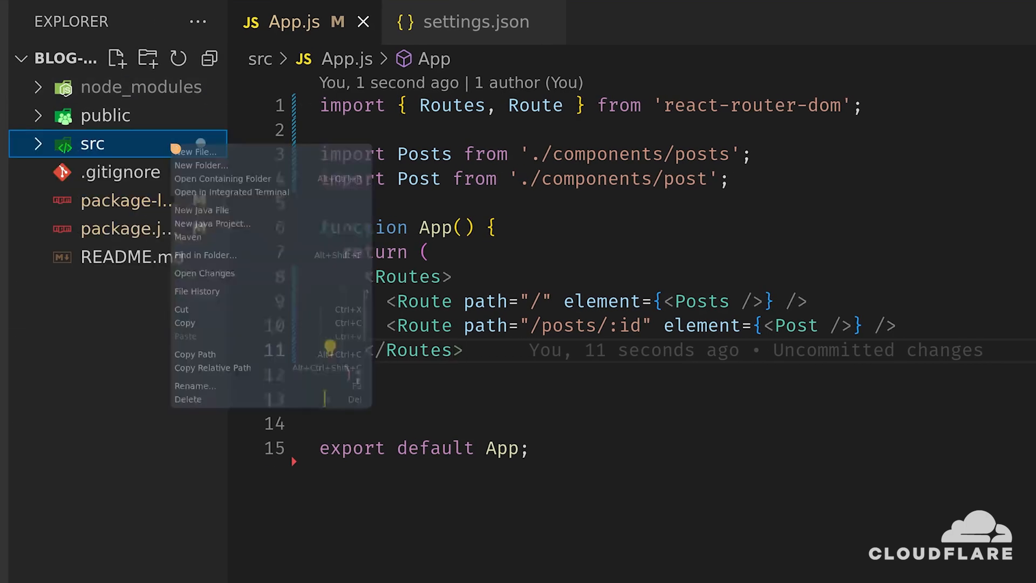
# Create a components folder under src with post.js, and begin naming posts.js.
pyautogui.click(200, 165)
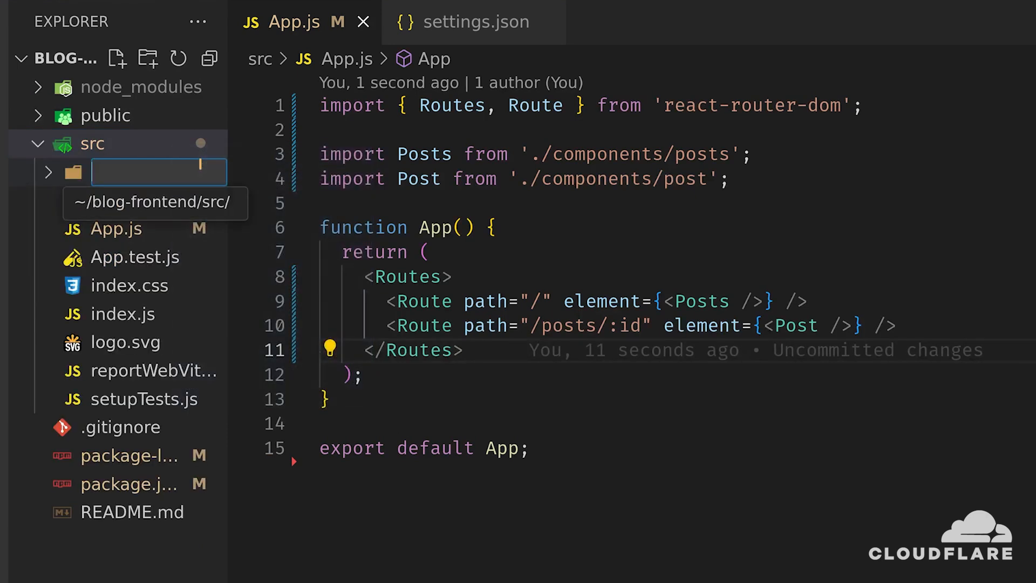
pyautogui.write('components')
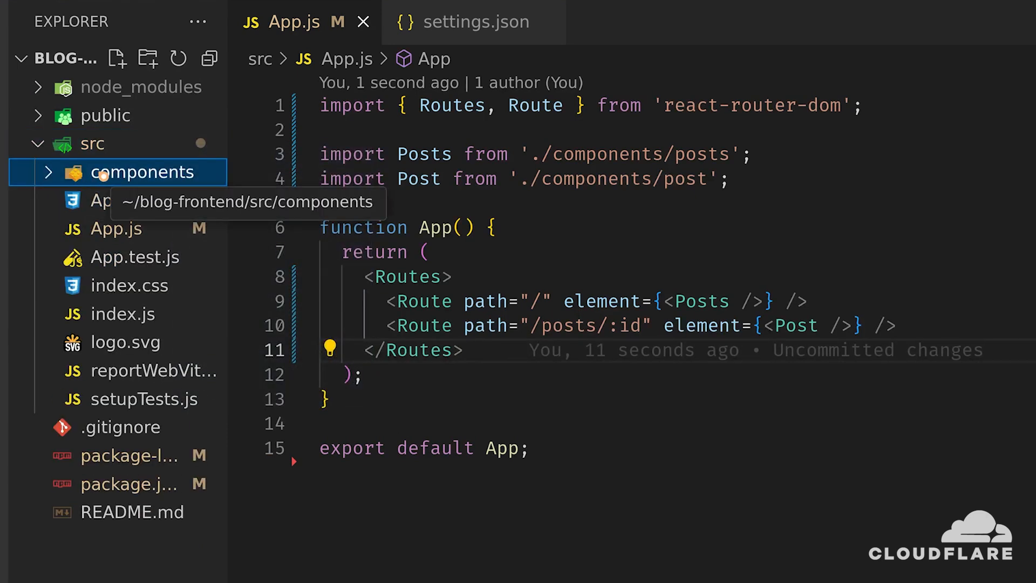
pyautogui.click(117, 59)
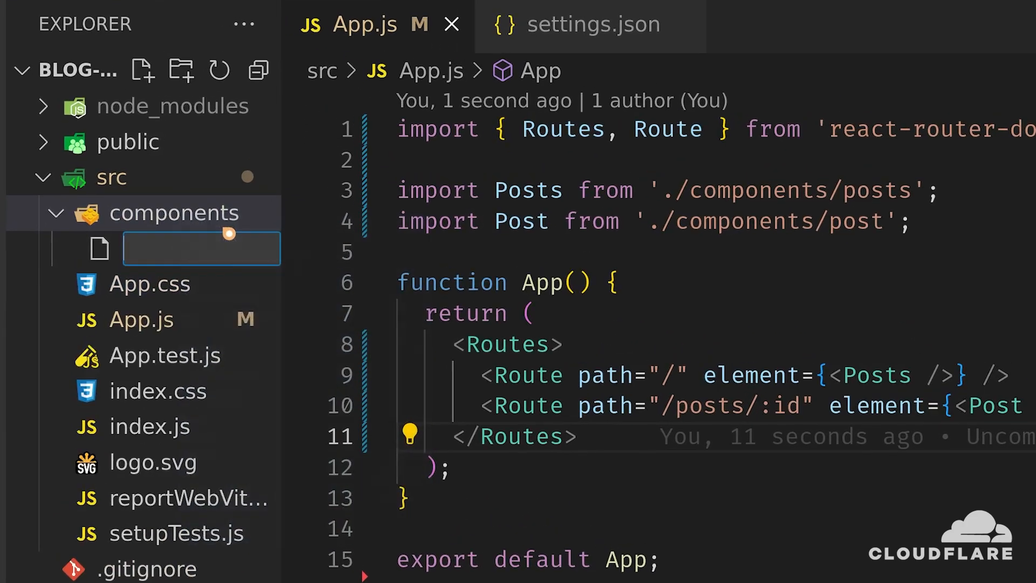
pyautogui.write('p')
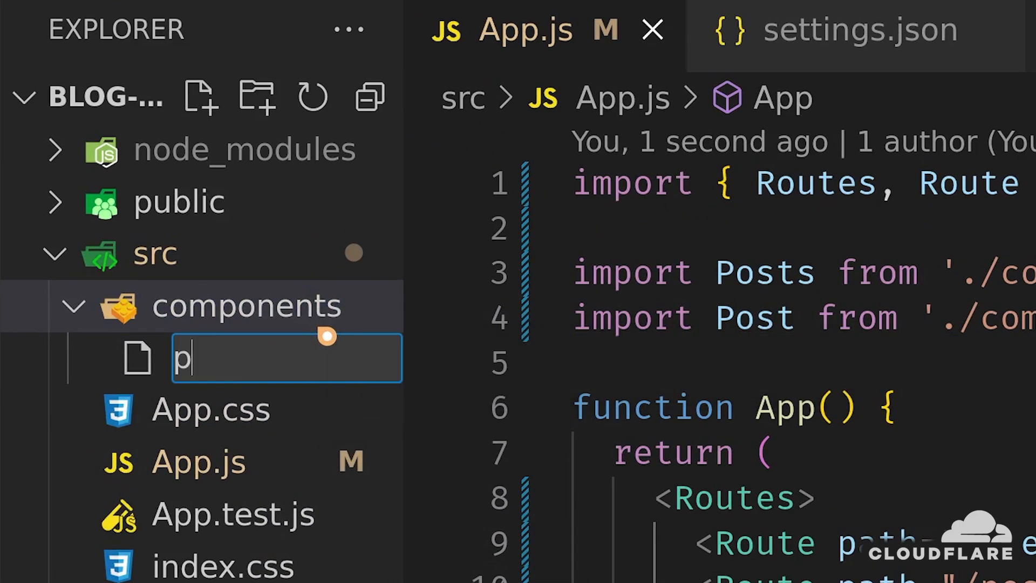
pyautogui.write('ost.js')
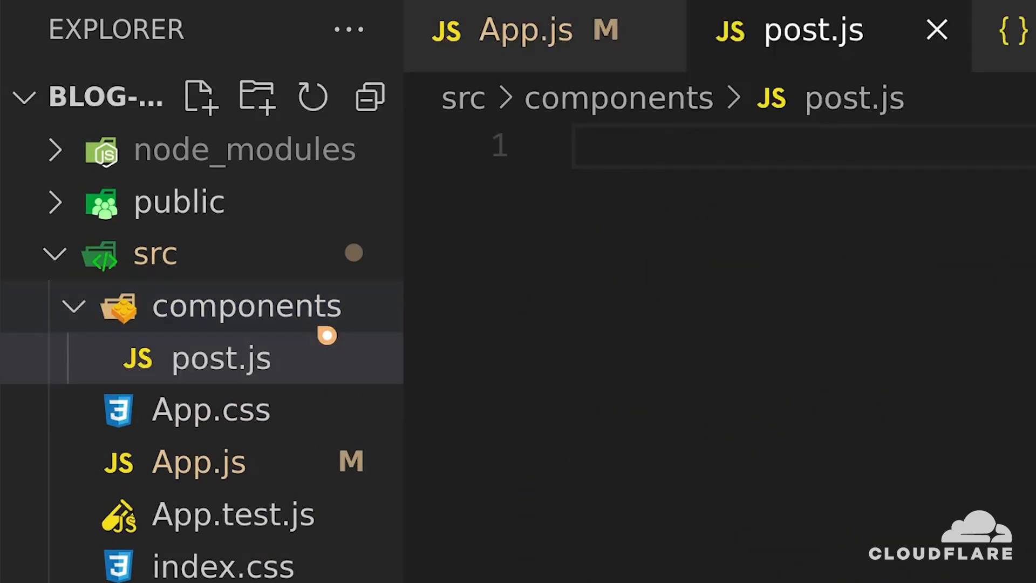
pyautogui.write('po')
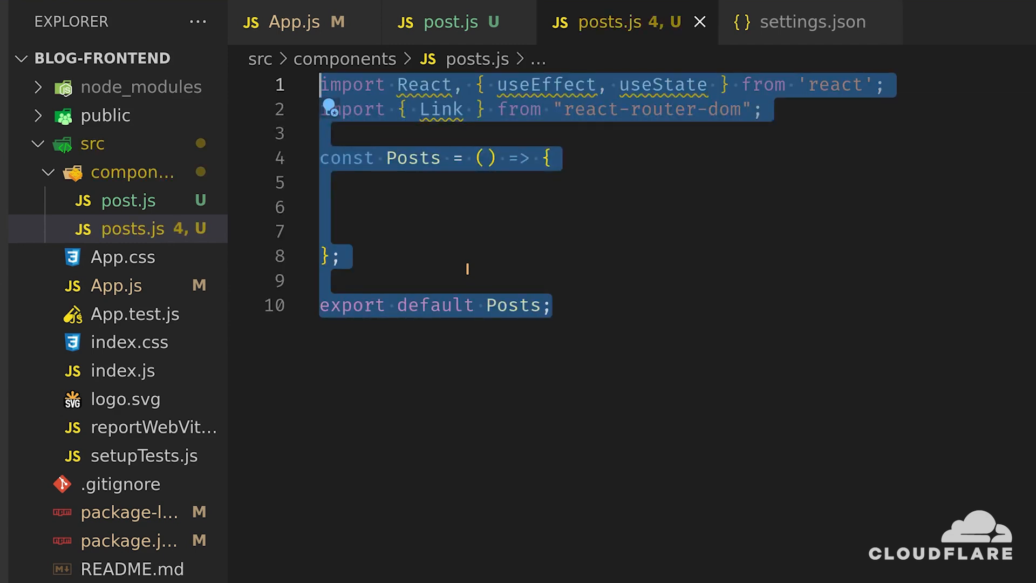
# Type the posts state, an async getPosts fetching '/api/posts', and call getPosts() on mount.
pyautogui.write('const [posts, setPosts] = useState([]);')
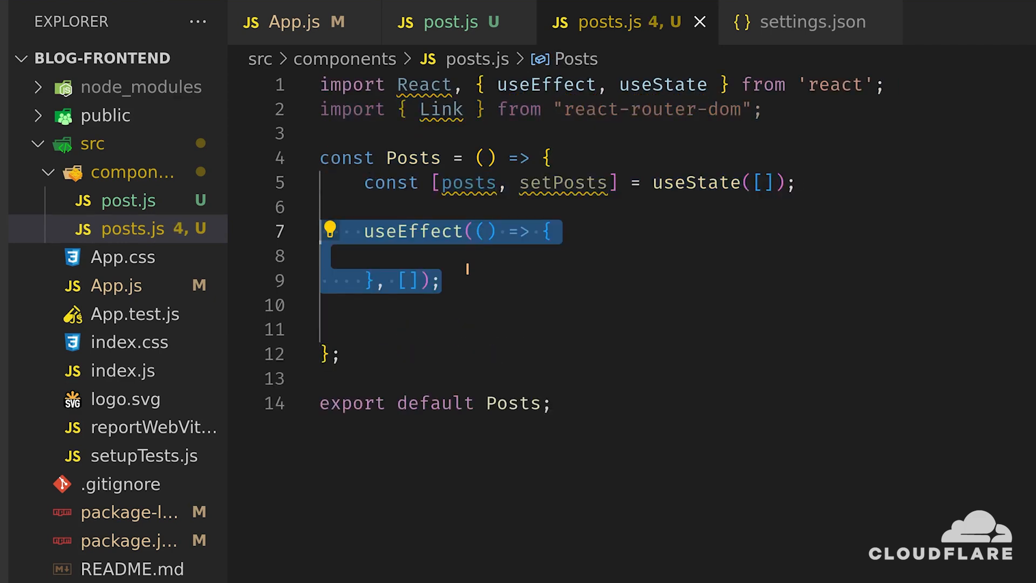
pyautogui.write('const getPosts = async () => {')
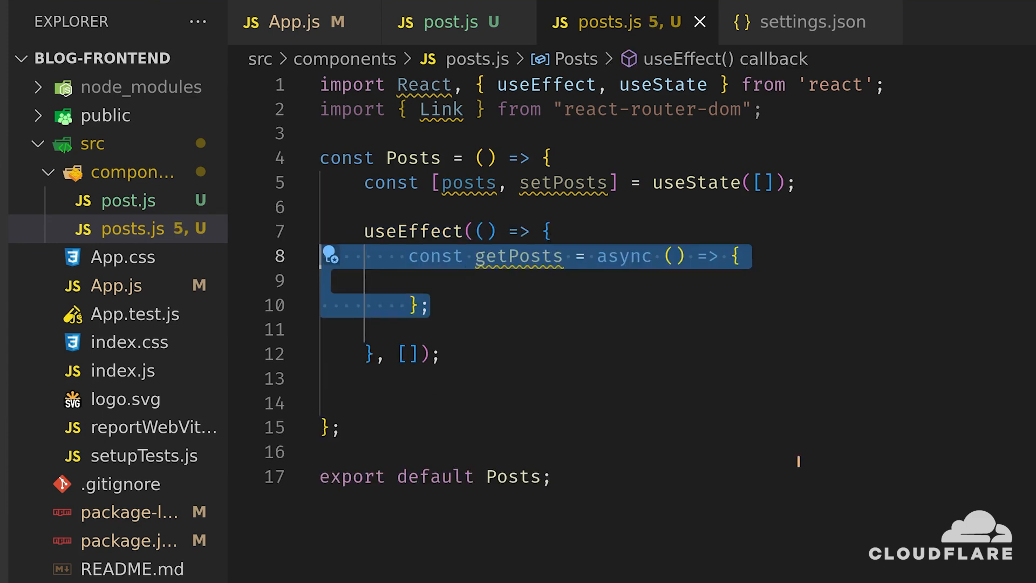
pyautogui.write("const resp = await fetch('/api/posts');")
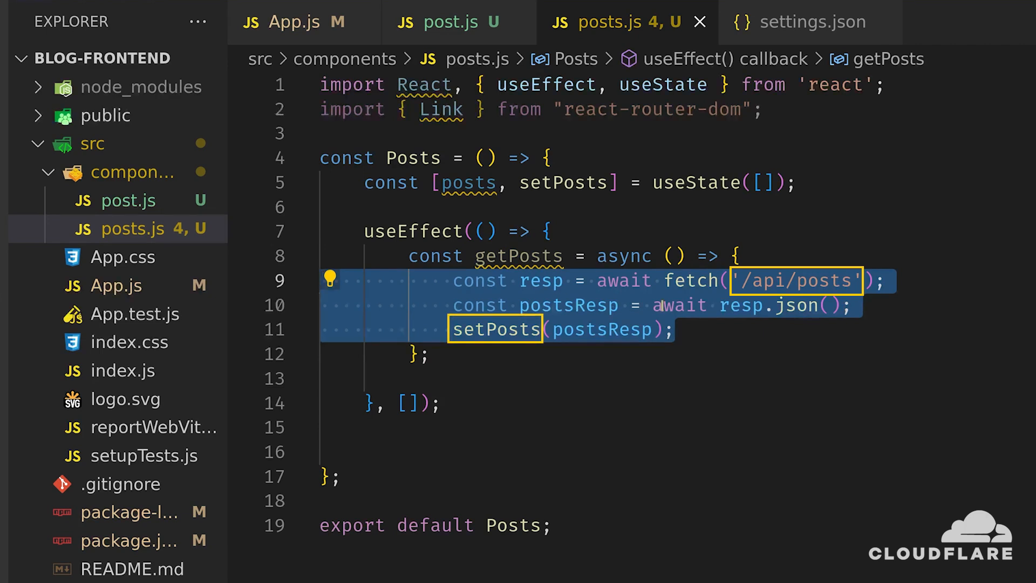
pyautogui.write('getPosts();')
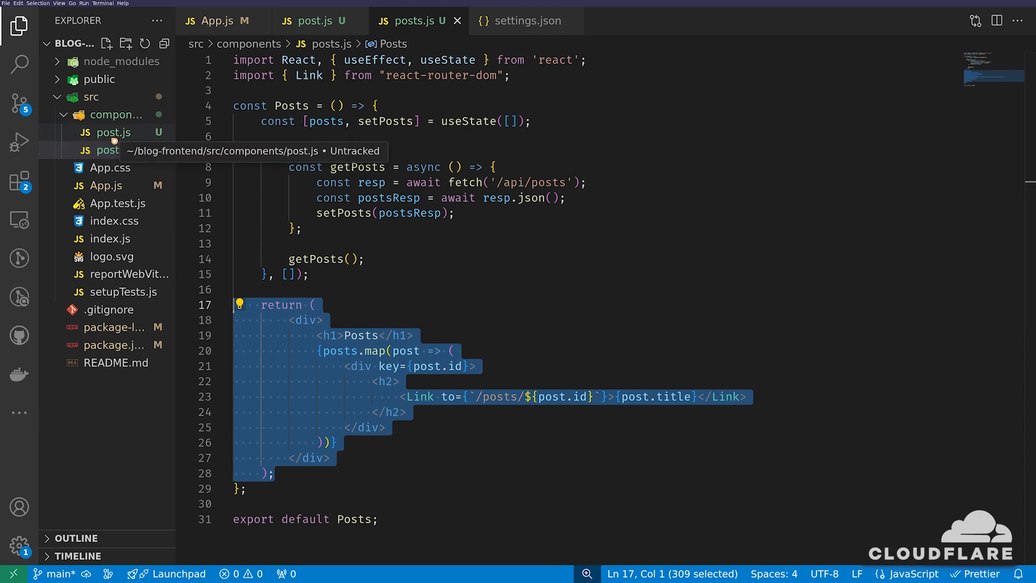
# Write the Post component in post.js, rendering an empty div until the post loads.
pyautogui.click(112, 132)
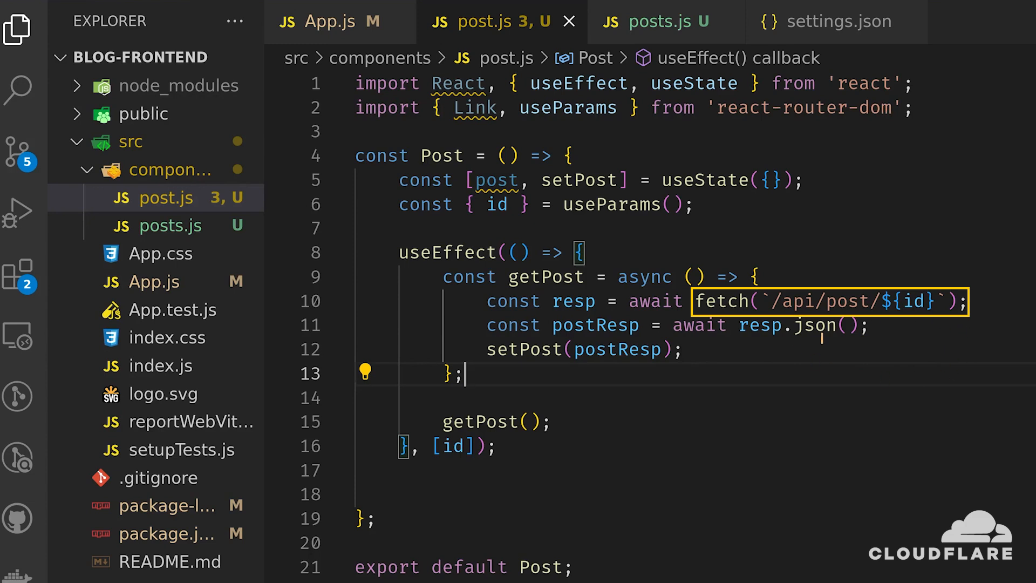
pyautogui.write('if (!Object.keys(post).length) return <div />;')
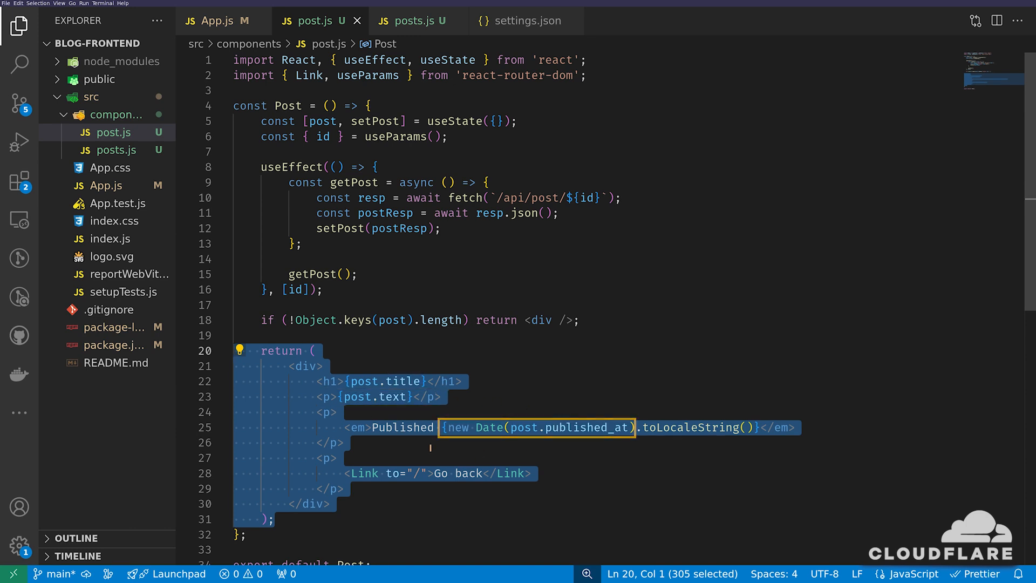
pyautogui.scroll(-3)
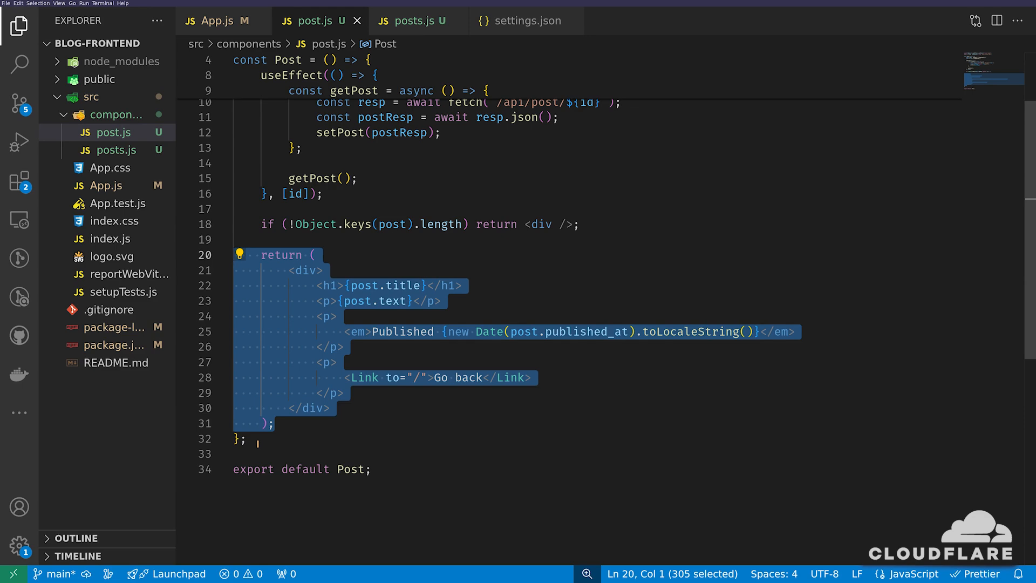
pyautogui.click(106, 238)
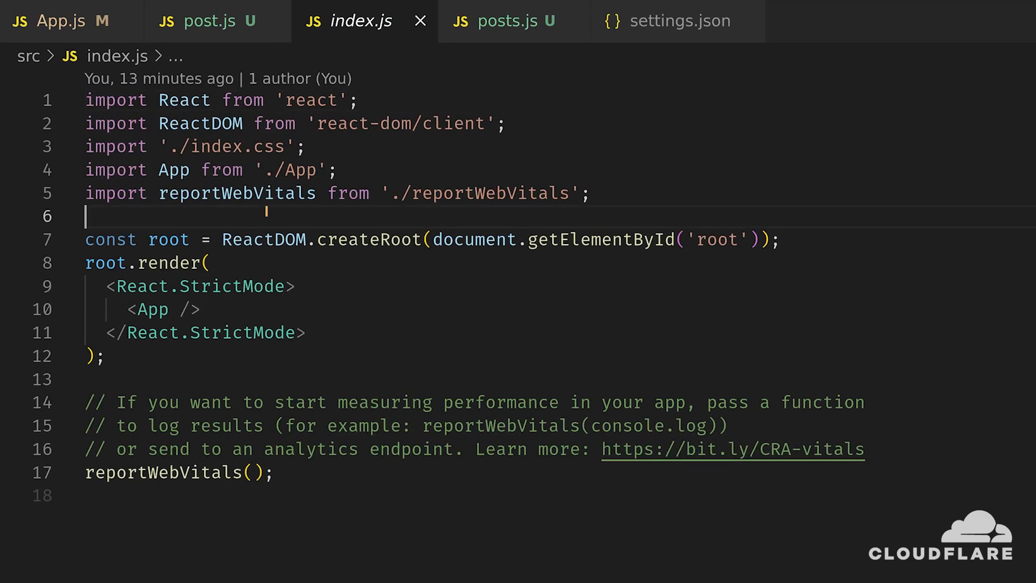
# Import BrowserRouter from 'react-router-dom' in index.js and wrap <App /> in it.
pyautogui.write("import { BrowserRouter } from 'react-router-dom';")
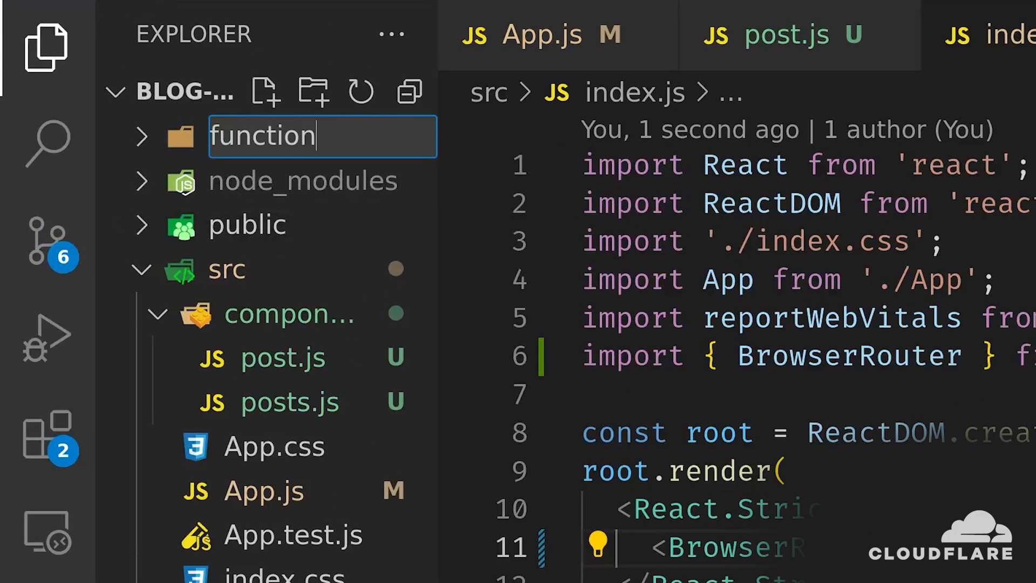
# Add an api subfolder inside the functions folder.
pyautogui.rightClick(264, 136)
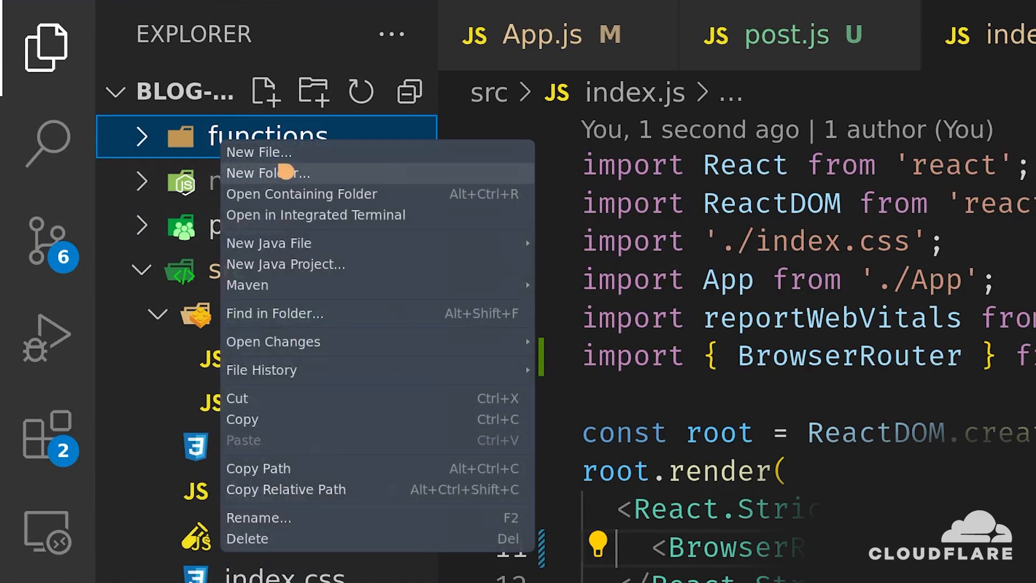
pyautogui.click(267, 172)
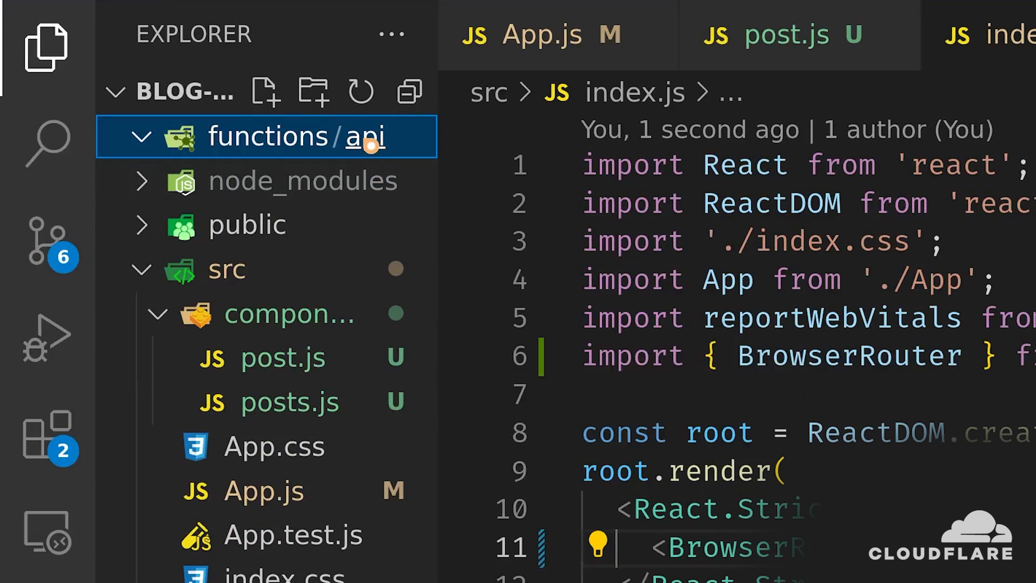
# Create functions/api/posts.js with an onRequestGet returning Response.json(posts).
pyautogui.click(263, 91)
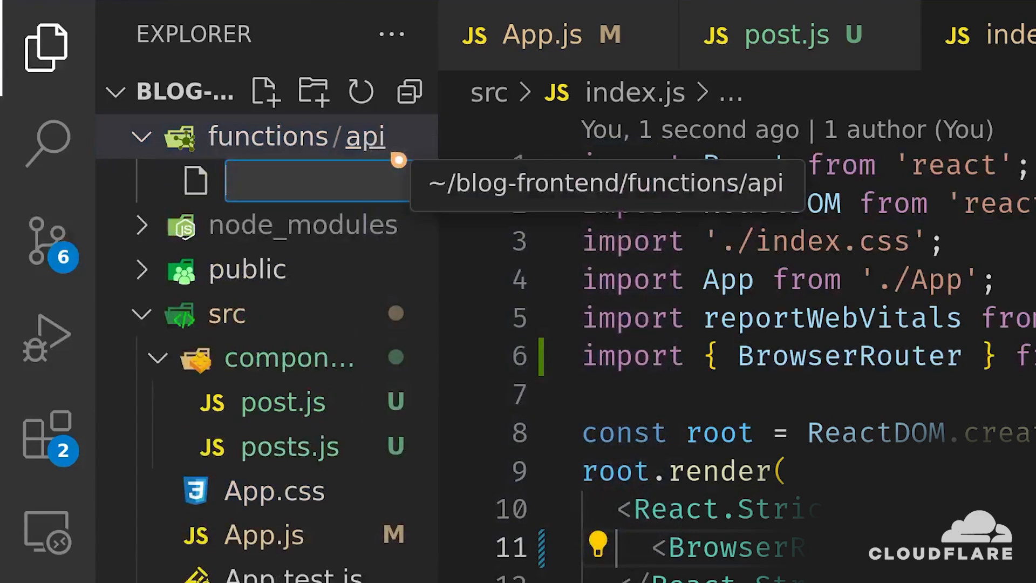
pyautogui.write('posts.js')
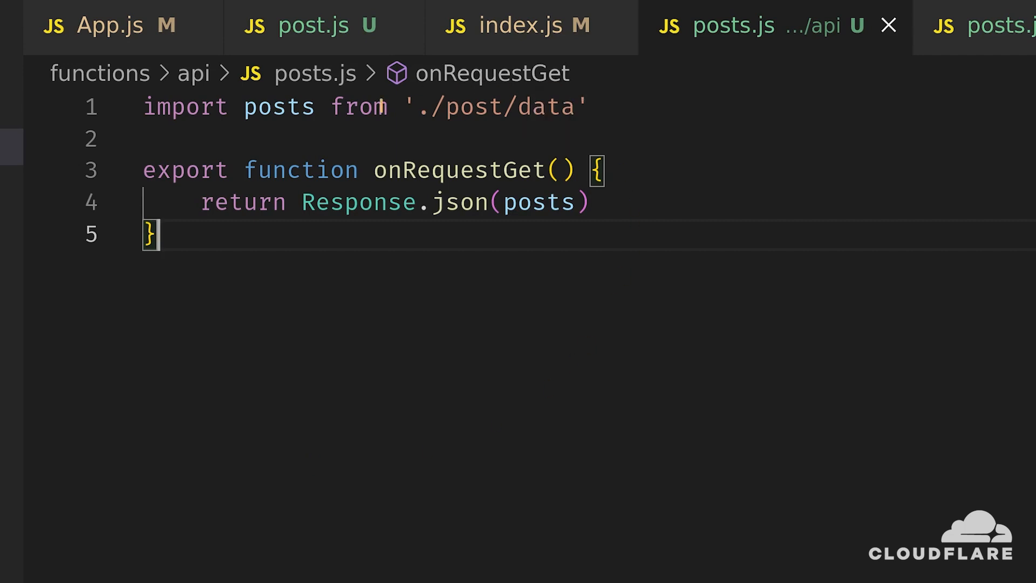
pyautogui.moveTo(301, 170)
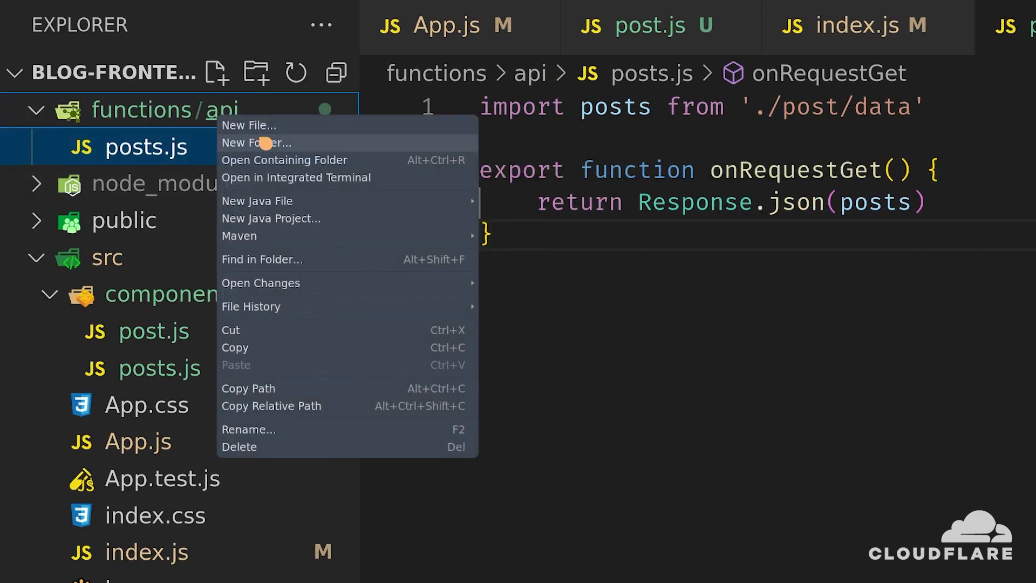
# Add functions/api/post with data.js holding two sample posts and a [[id]].js handler.
pyautogui.click(257, 142)
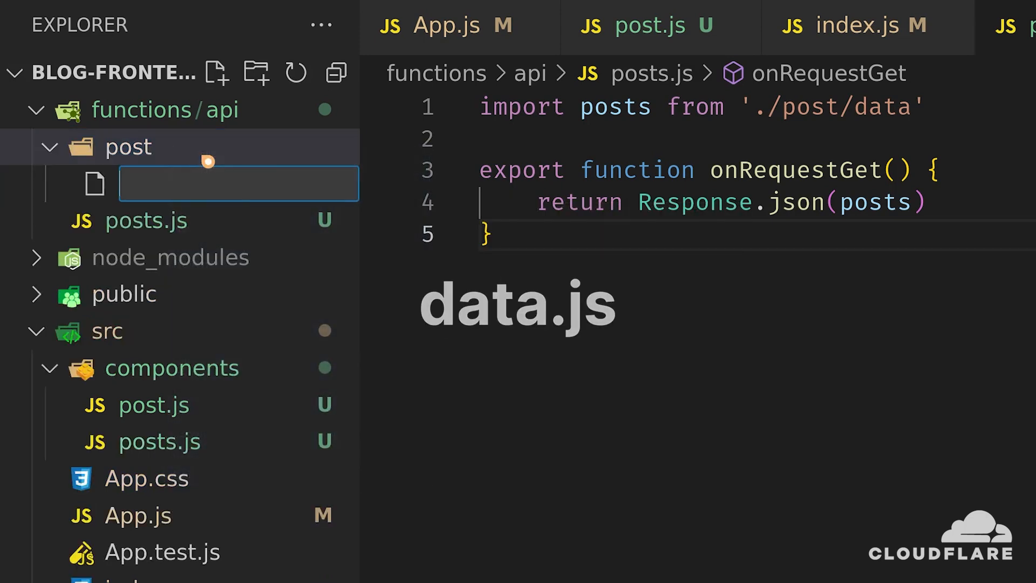
pyautogui.write('data.js')
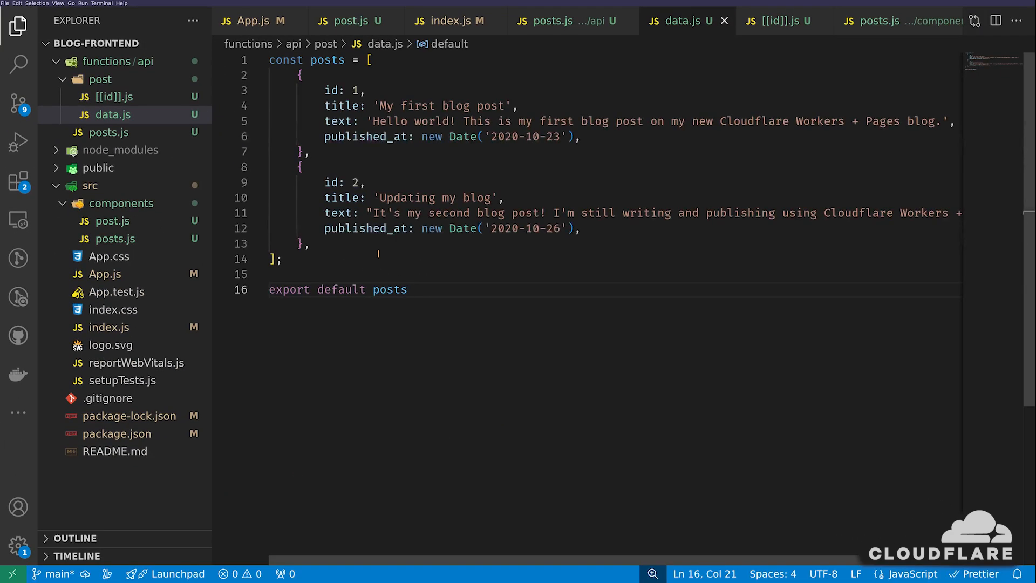
pyautogui.click(407, 289)
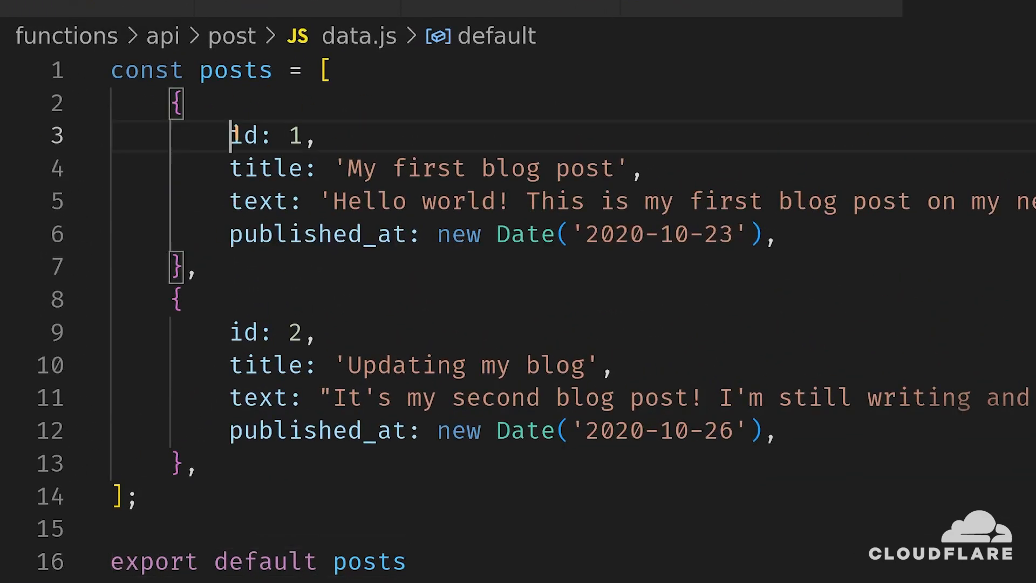
pyautogui.doubleClick(262, 201)
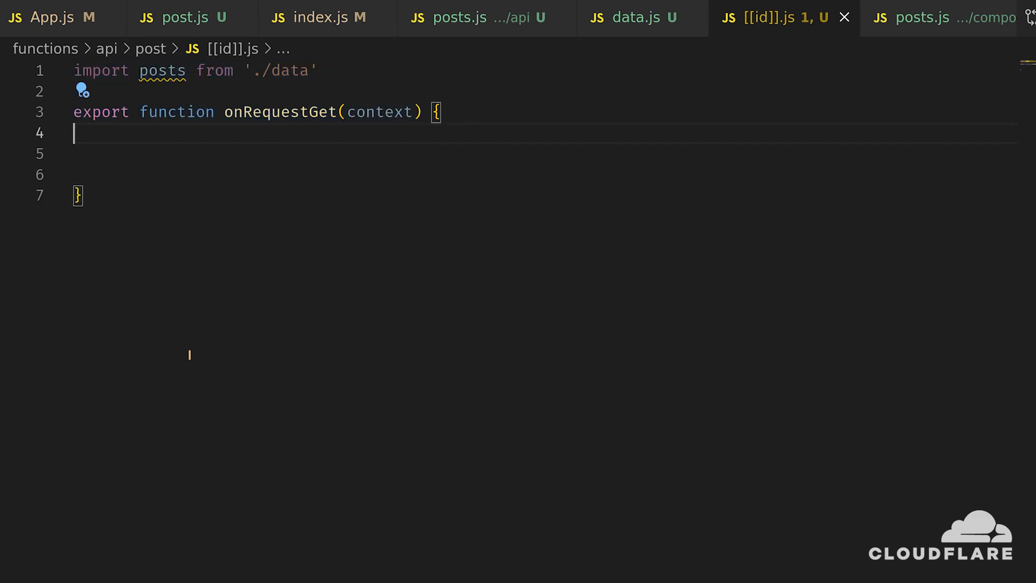
# Read context.params.id in the handler and return the matching post with Response.json.
pyautogui.write('const id = context.params.id')
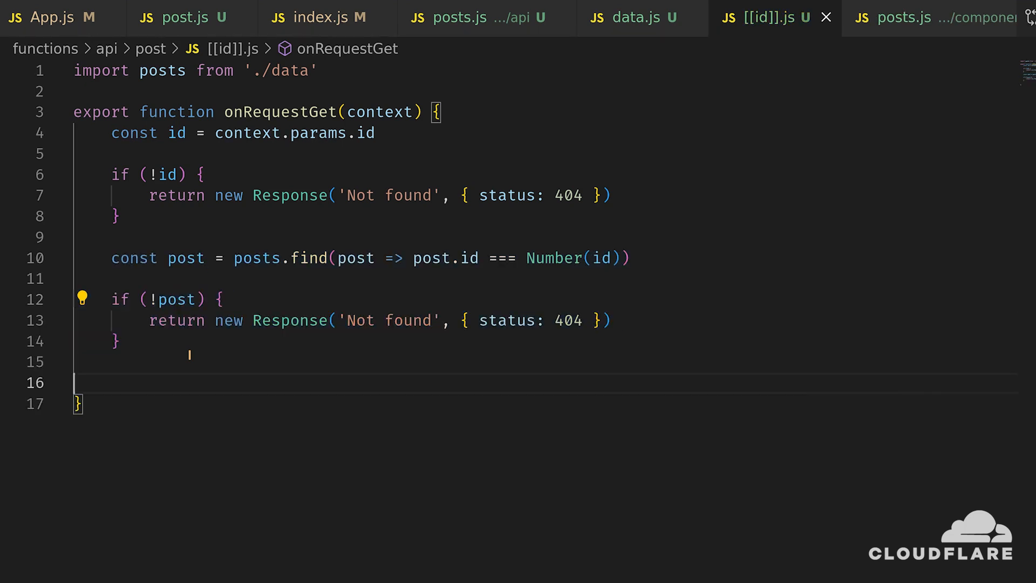
pyautogui.write('return Response.json(post)')
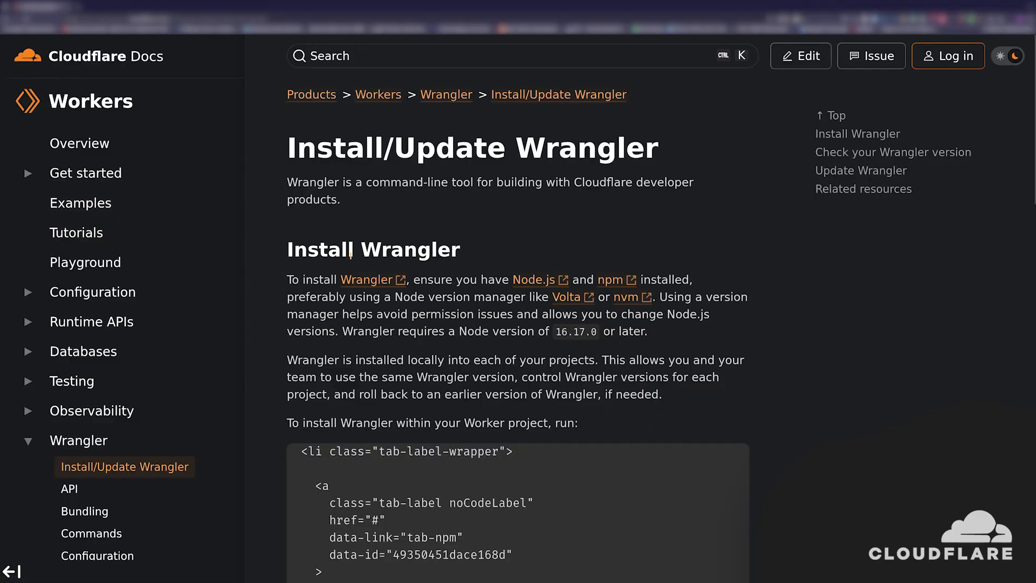
pyautogui.moveTo(391, 228)
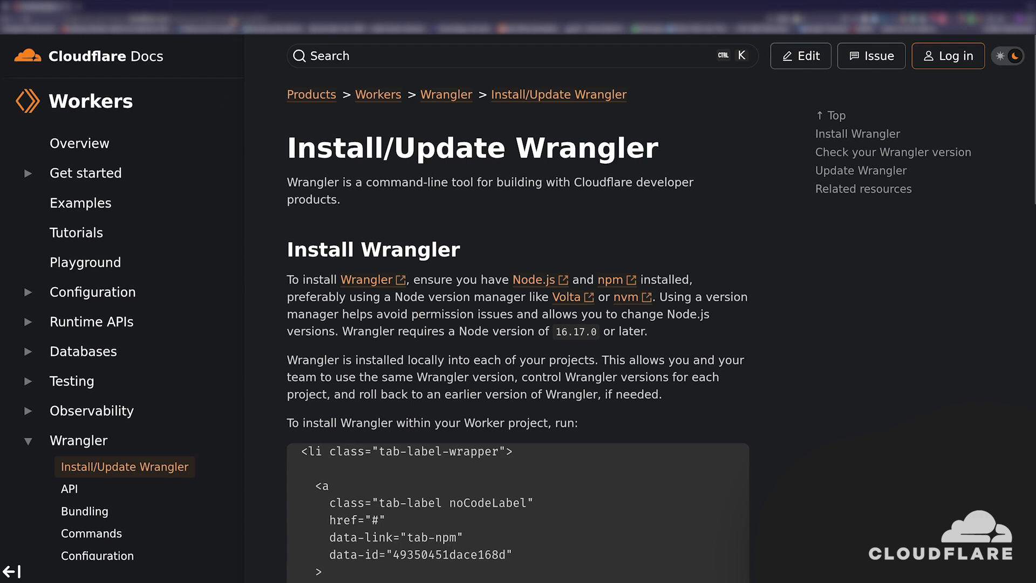
# Go to repo.new to bring up GitHub's create-repository form.
pyautogui.write('repo.new')
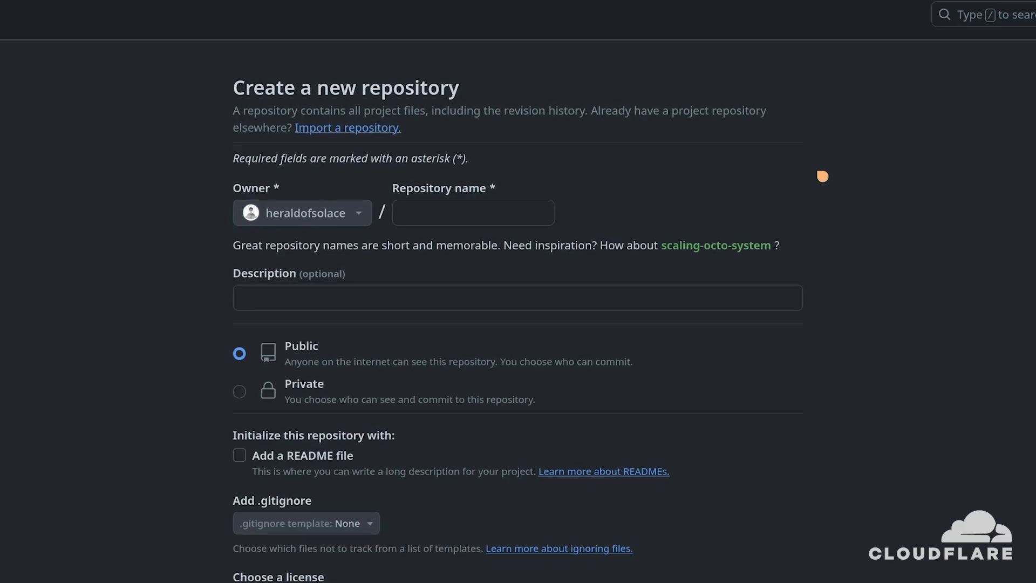
# Name the repository cloudflare-pages-react-demo and create it as a public repository.
pyautogui.write('clodflare-pages-react-demo')
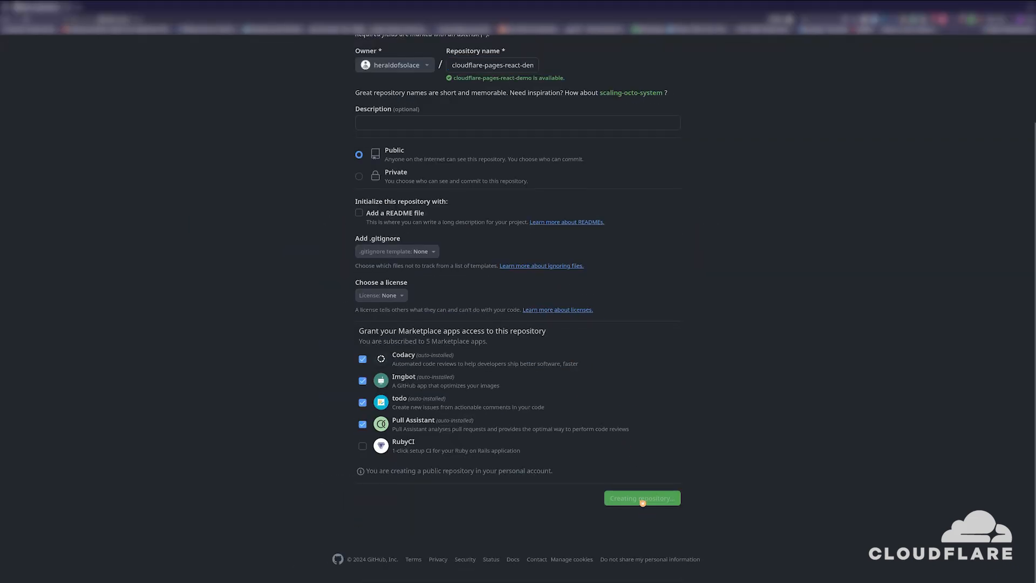
pyautogui.click(640, 497)
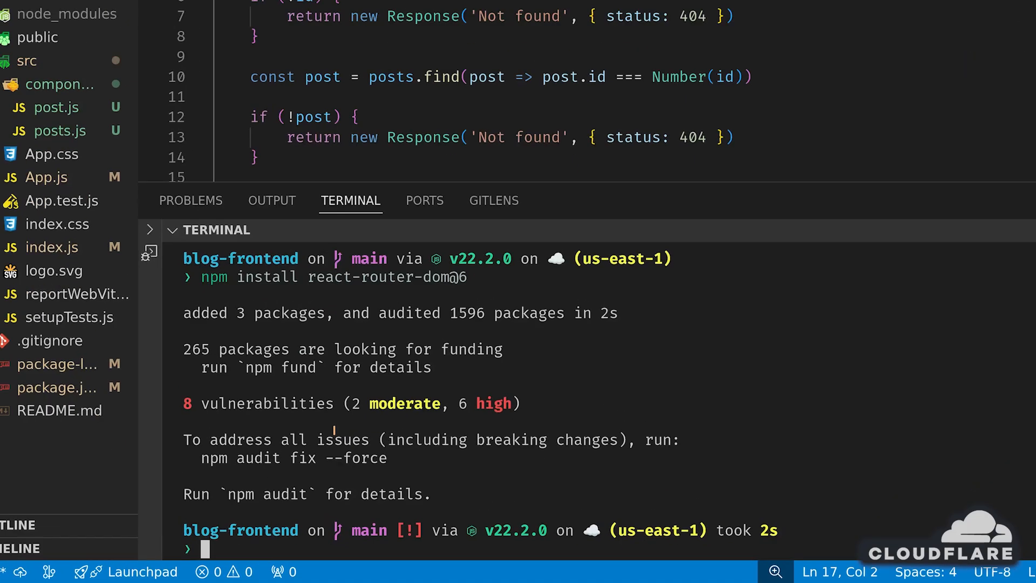
# Run git add . in the integrated terminal to stage every project change.
pyautogui.write('git add .')
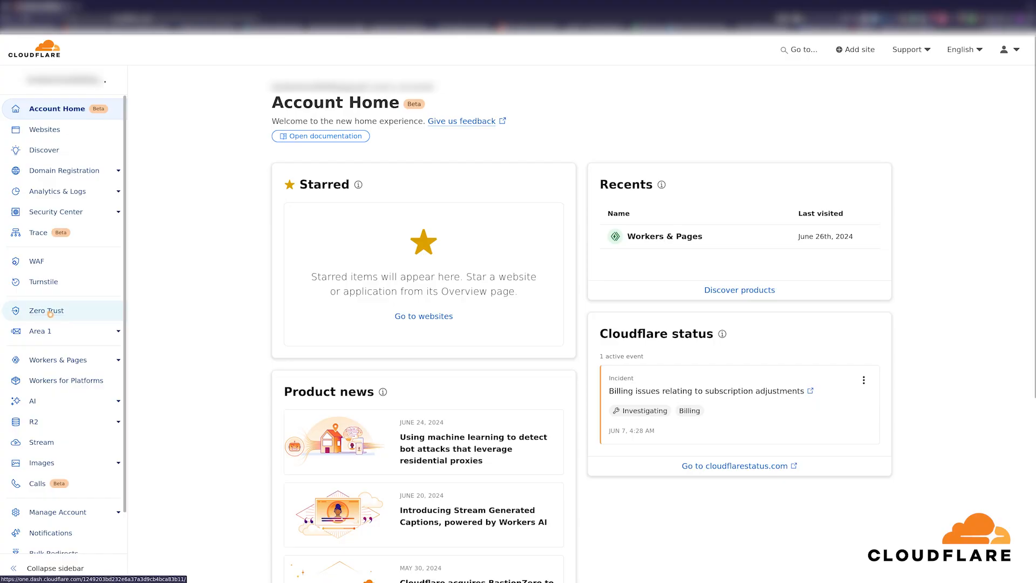
pyautogui.moveTo(205, 305)
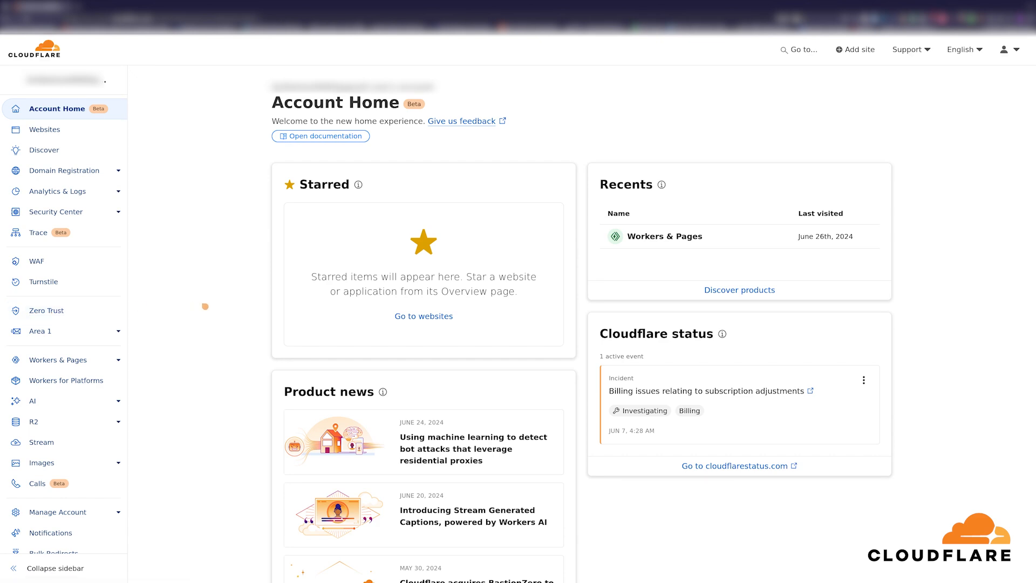
# From Workers & Pages, start a new application and switch to the Pages options.
pyautogui.click(58, 360)
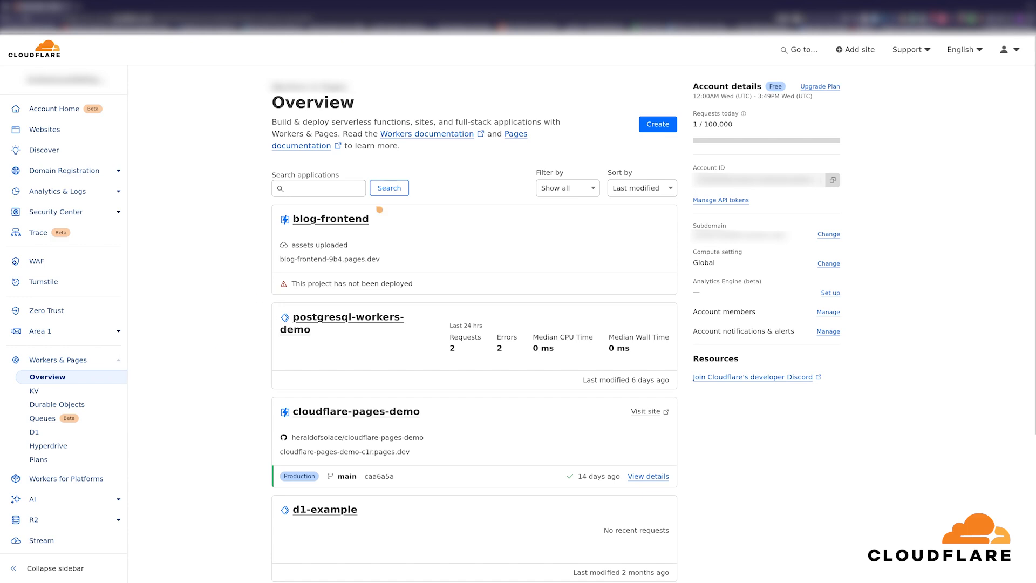
pyautogui.click(657, 124)
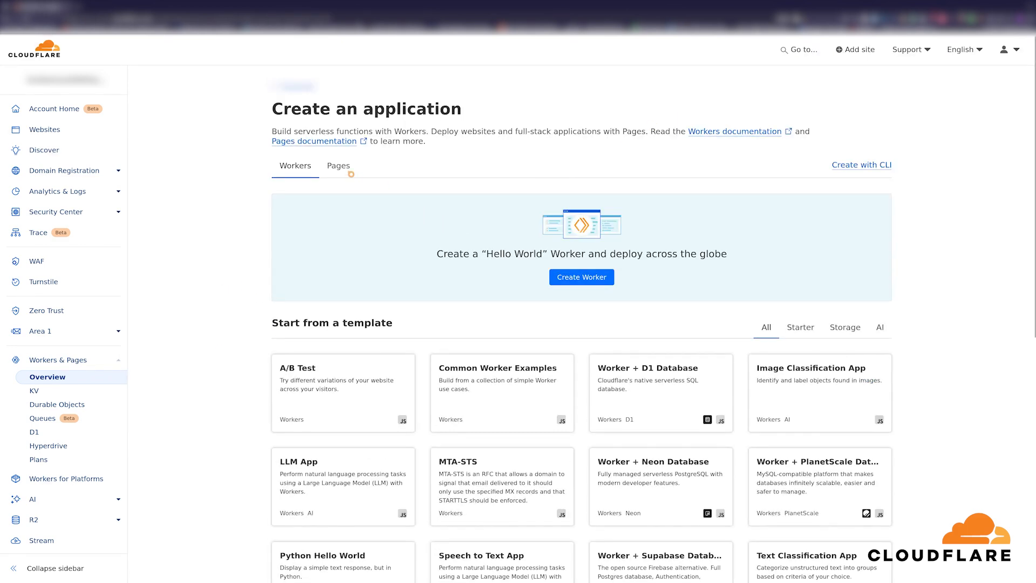
pyautogui.click(339, 166)
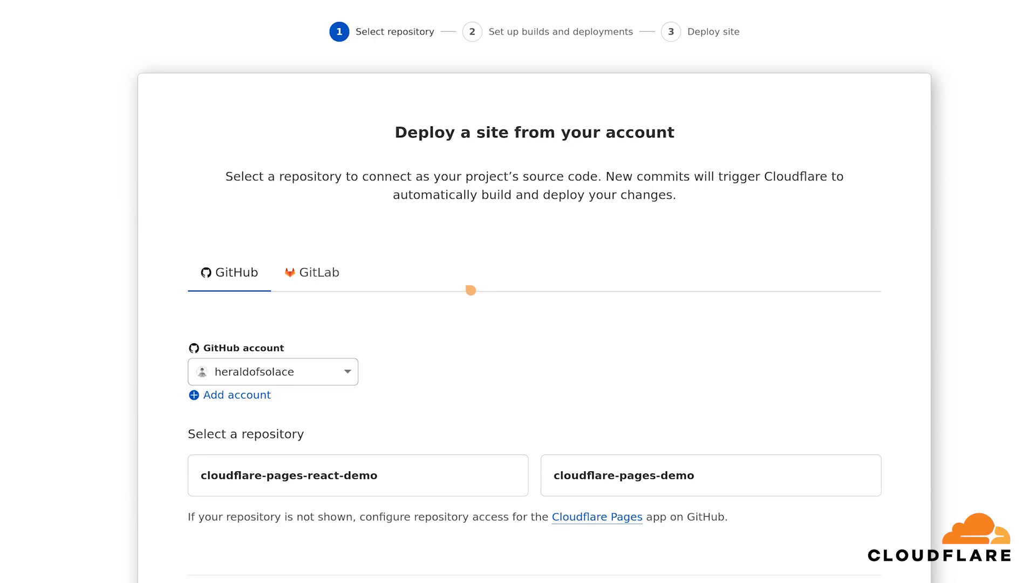
pyautogui.moveTo(439, 345)
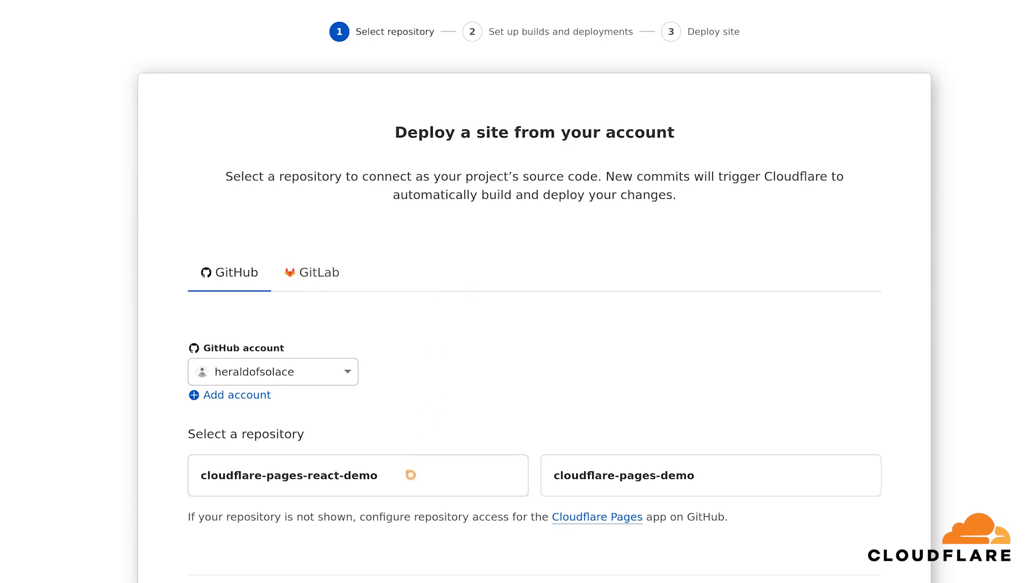
# Pick cloudflare-pages-react-demo, set build command 'npm run build' and output 'build', then deploy.
pyautogui.click(357, 474)
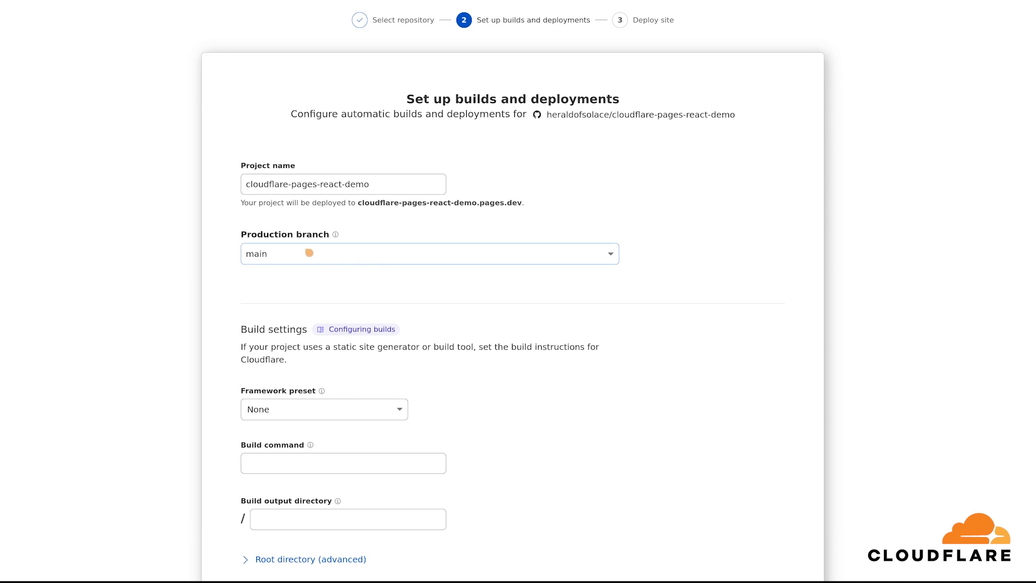
pyautogui.scroll(-3)
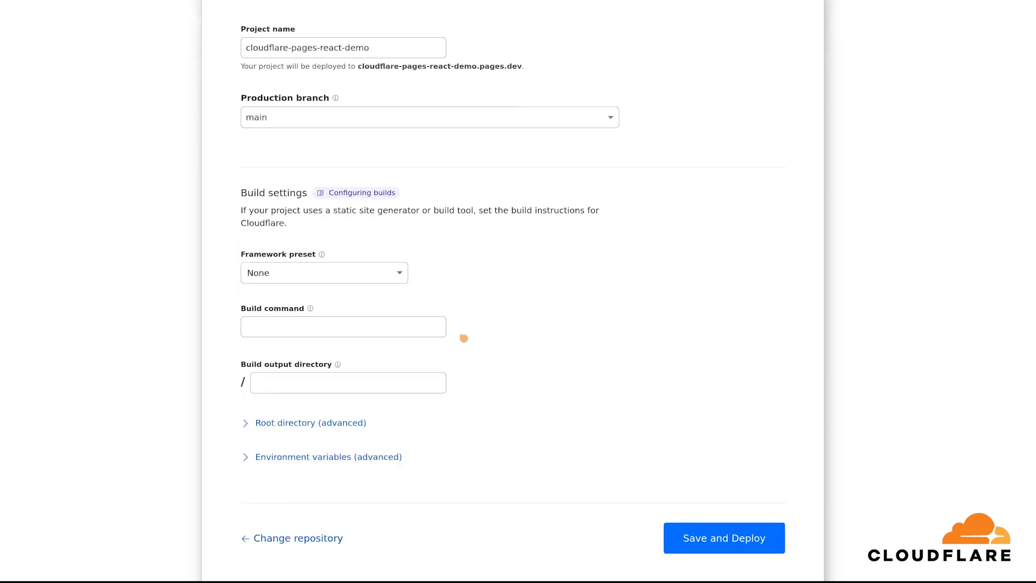
pyautogui.click(344, 326)
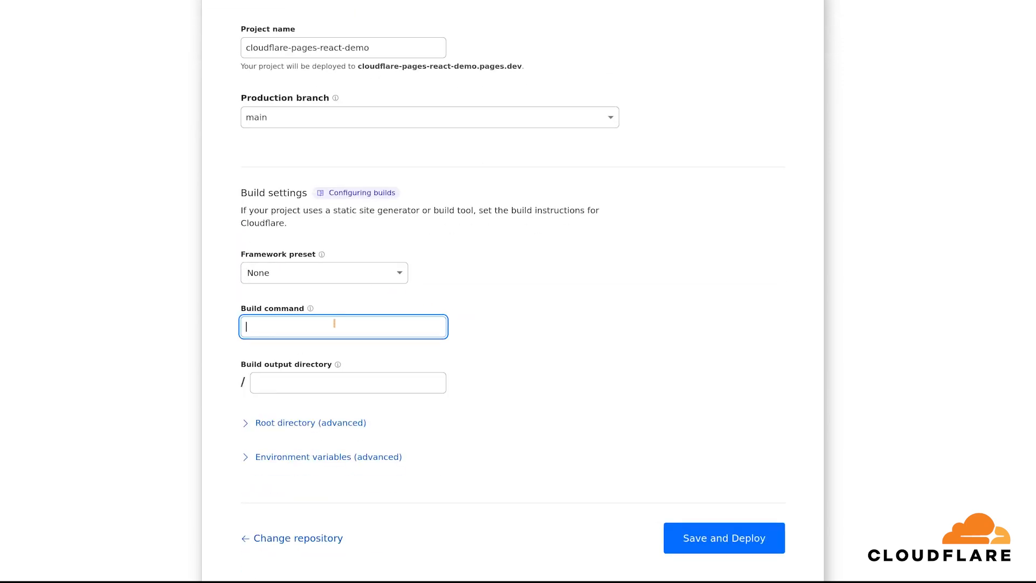
pyautogui.write('npm run')
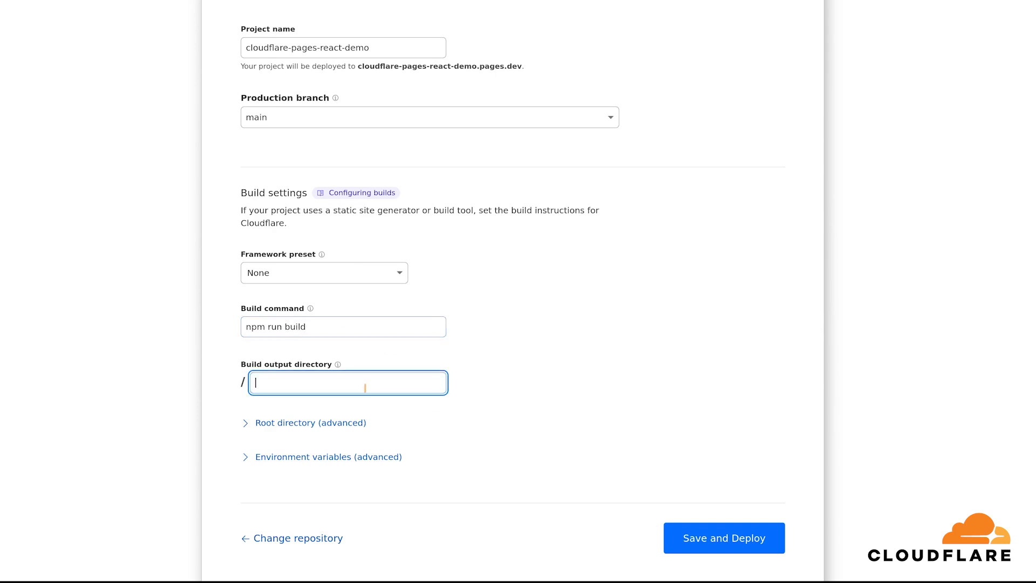
pyautogui.write('build')
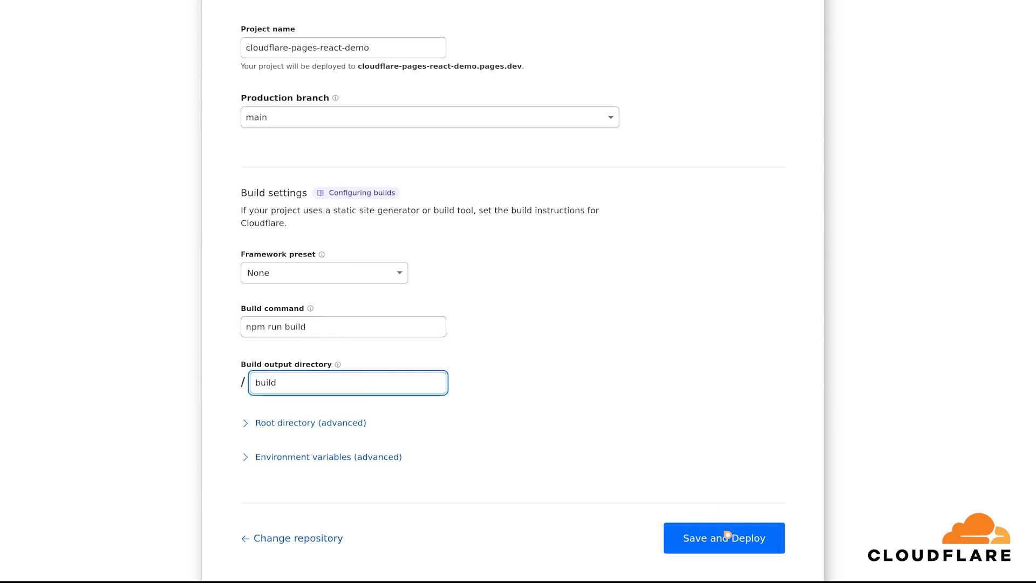
pyautogui.click(724, 538)
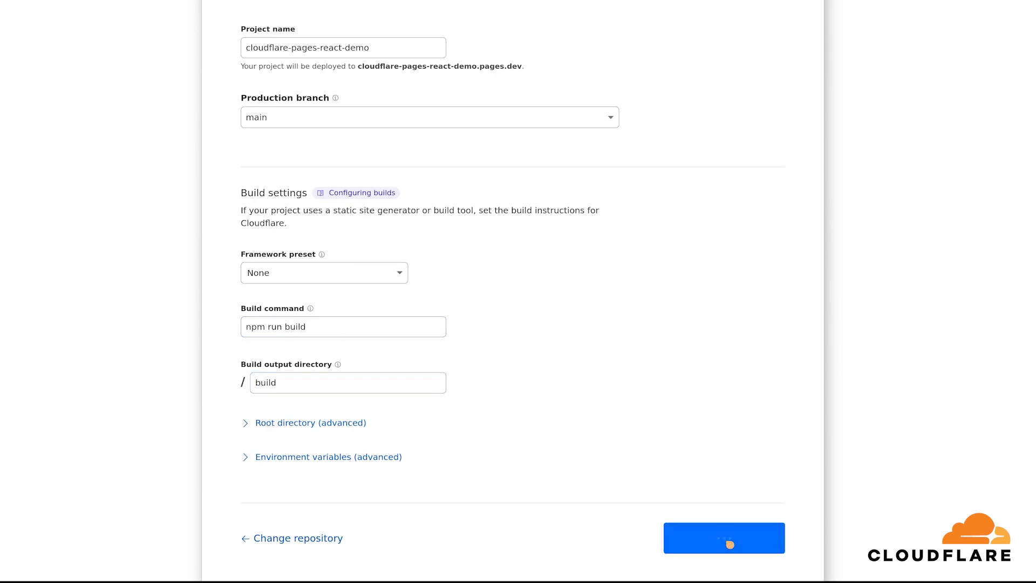
pyautogui.click(724, 537)
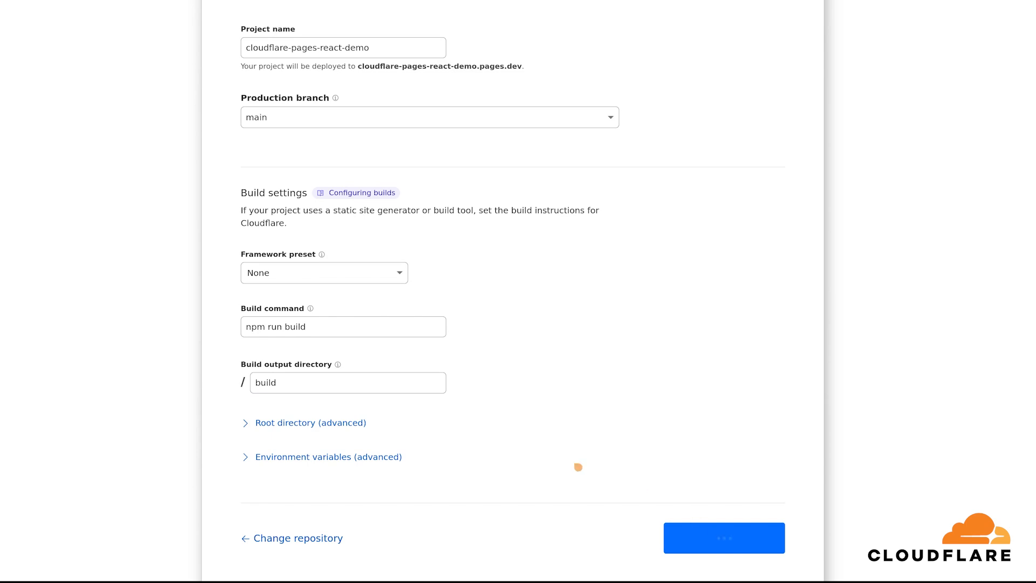
pyautogui.click(724, 537)
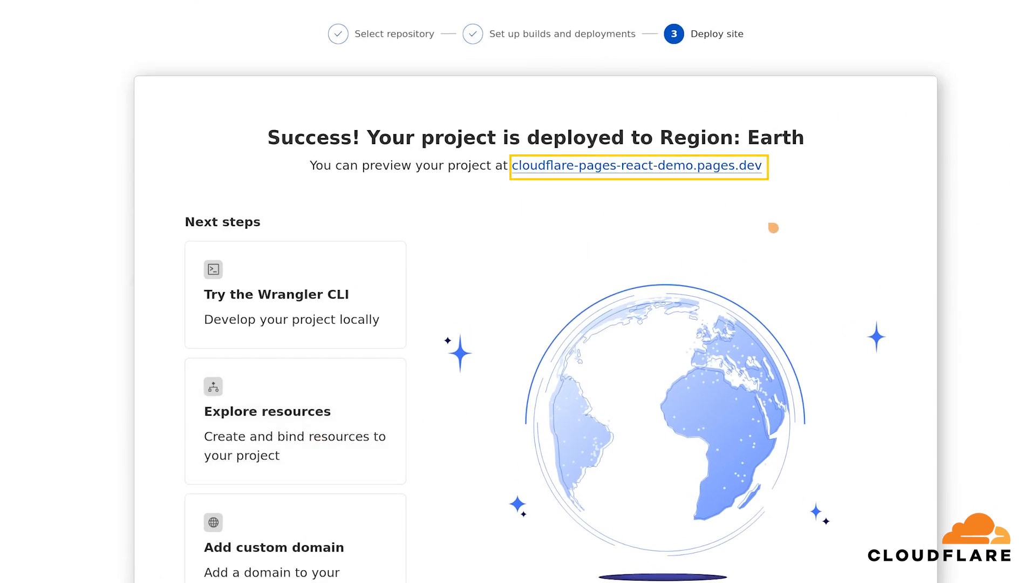
# Open the pages.dev preview site and follow the 'My first blog post' link.
pyautogui.click(637, 165)
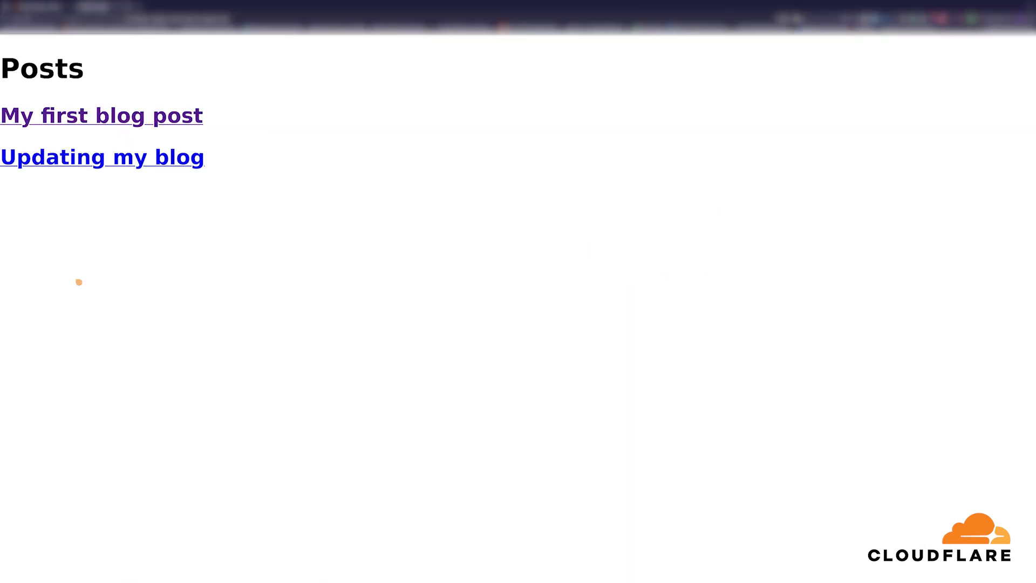
pyautogui.moveTo(77, 285)
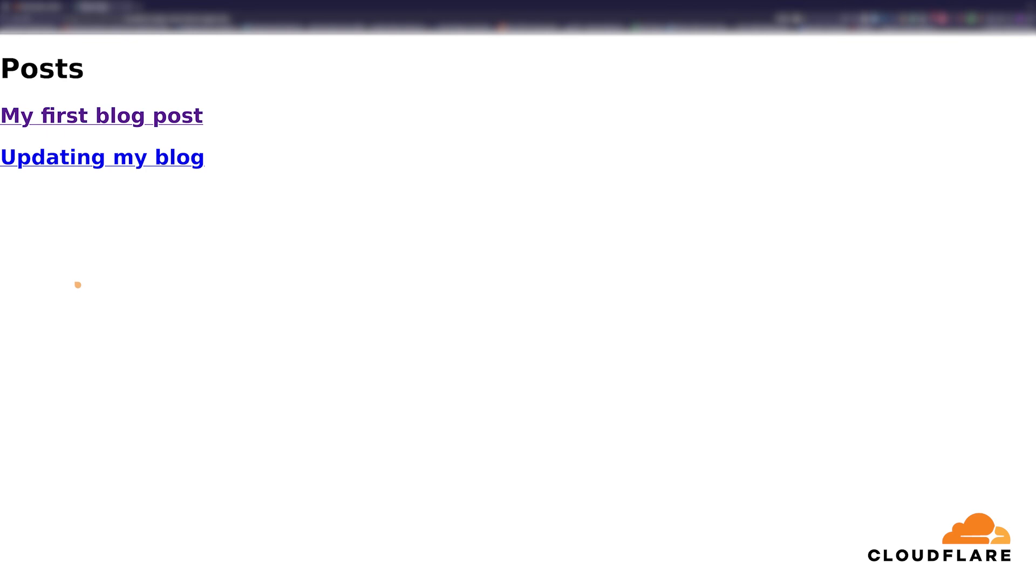
pyautogui.moveTo(192, 198)
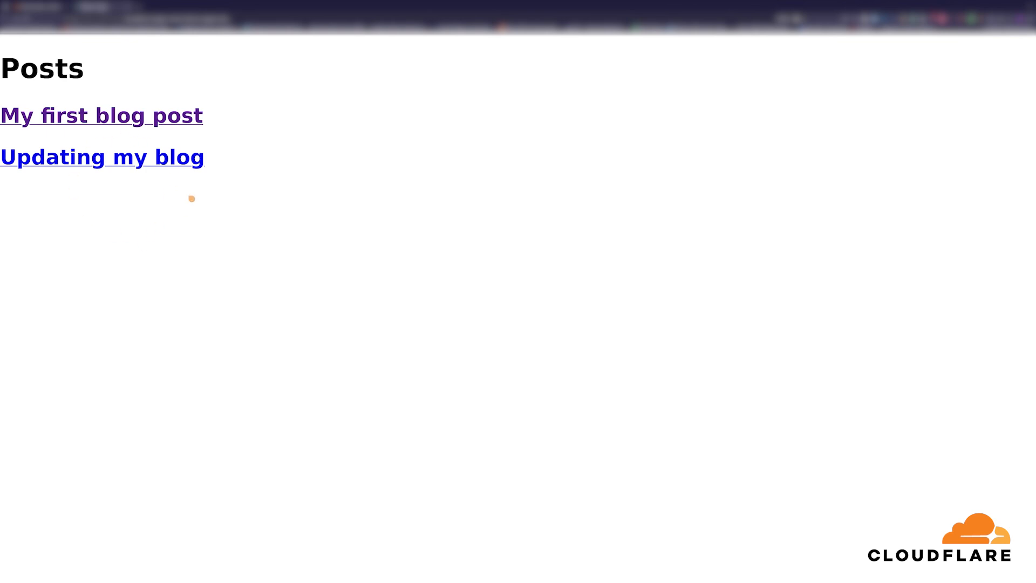
pyautogui.moveTo(178, 114)
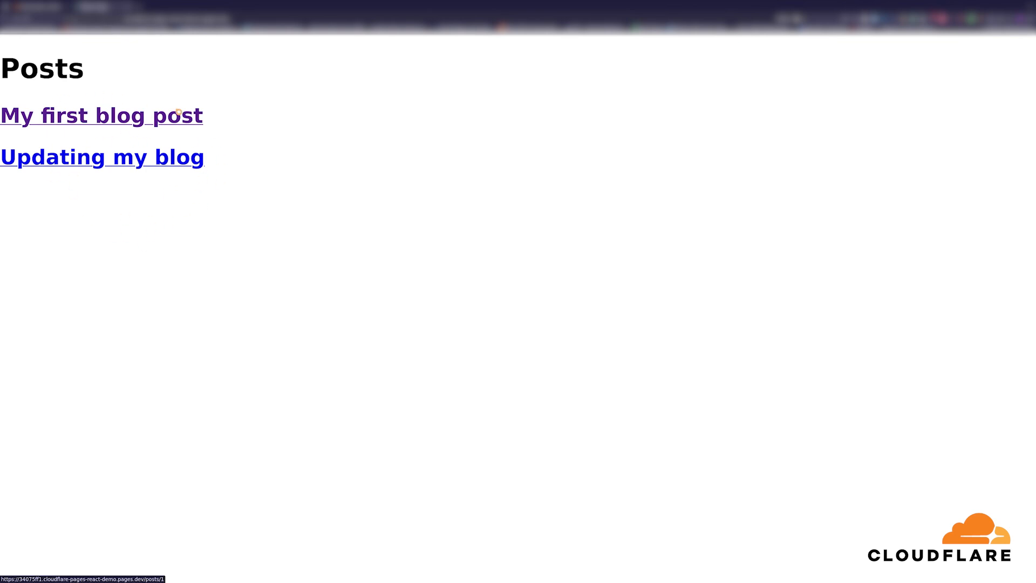
pyautogui.click(101, 116)
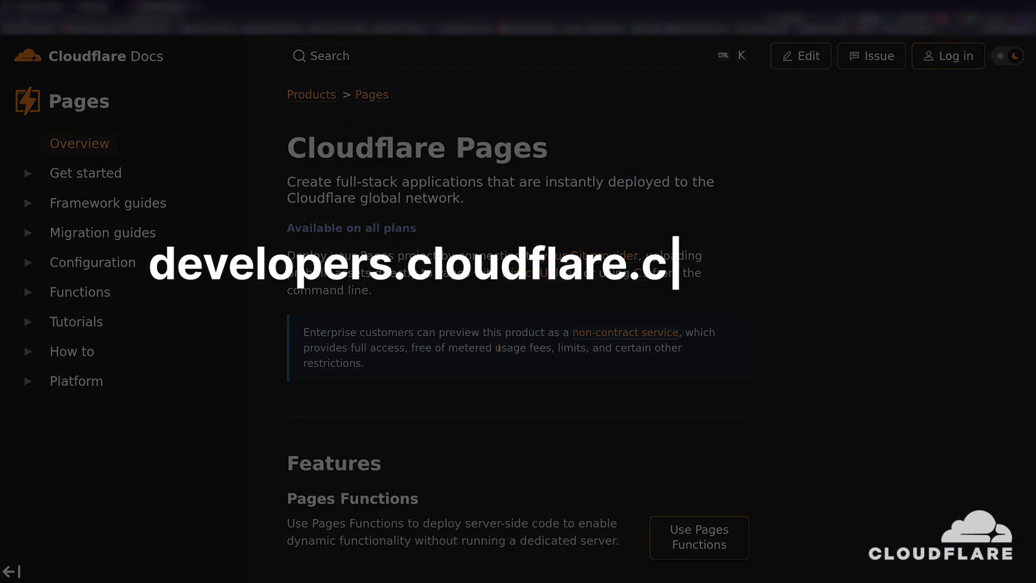
# Scroll the Pages docs, expand Framework guides, and browse the How-to topics.
pyautogui.scroll(-3)
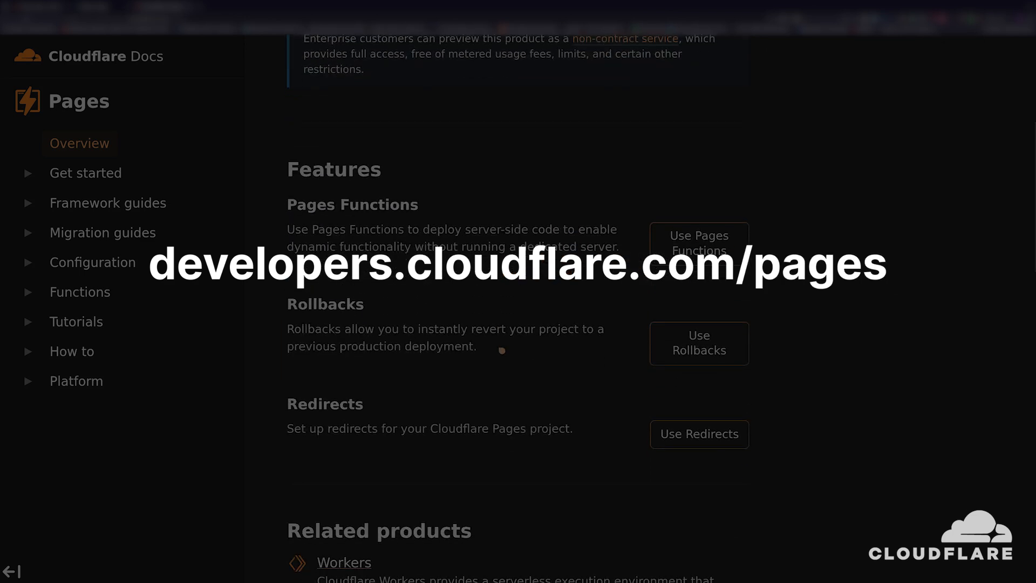
pyautogui.scroll(-3)
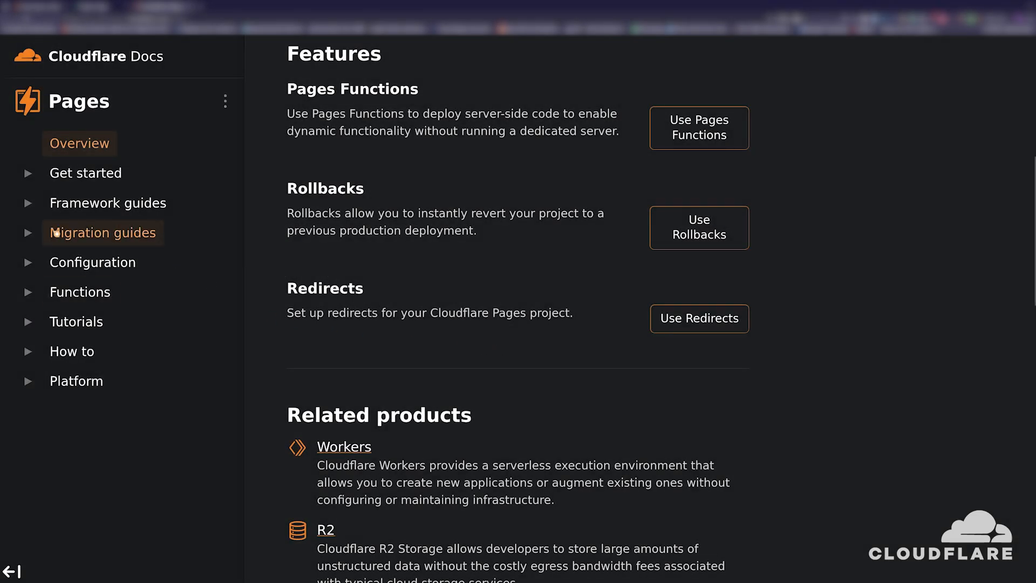
pyautogui.click(108, 202)
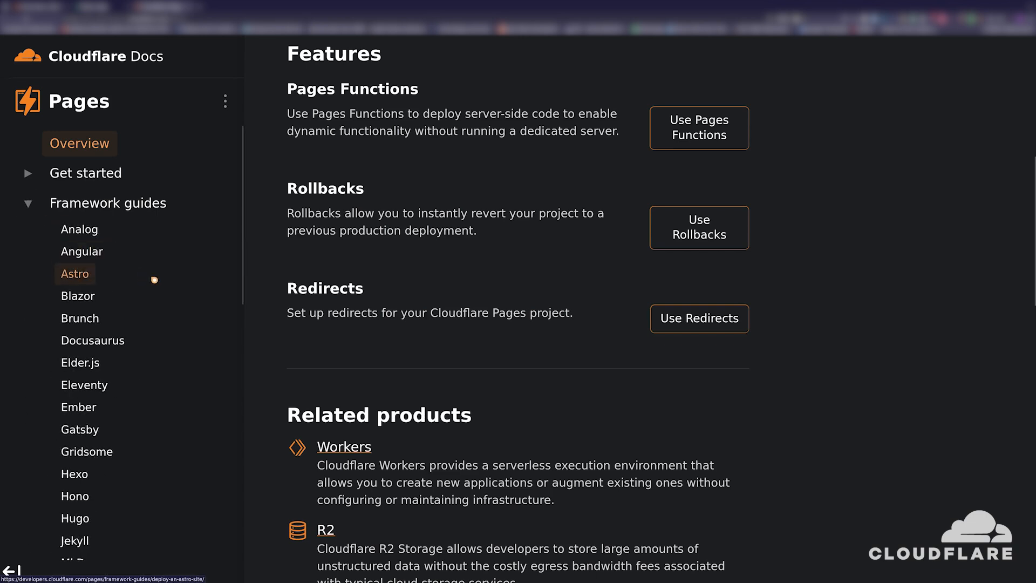
pyautogui.scroll(-3)
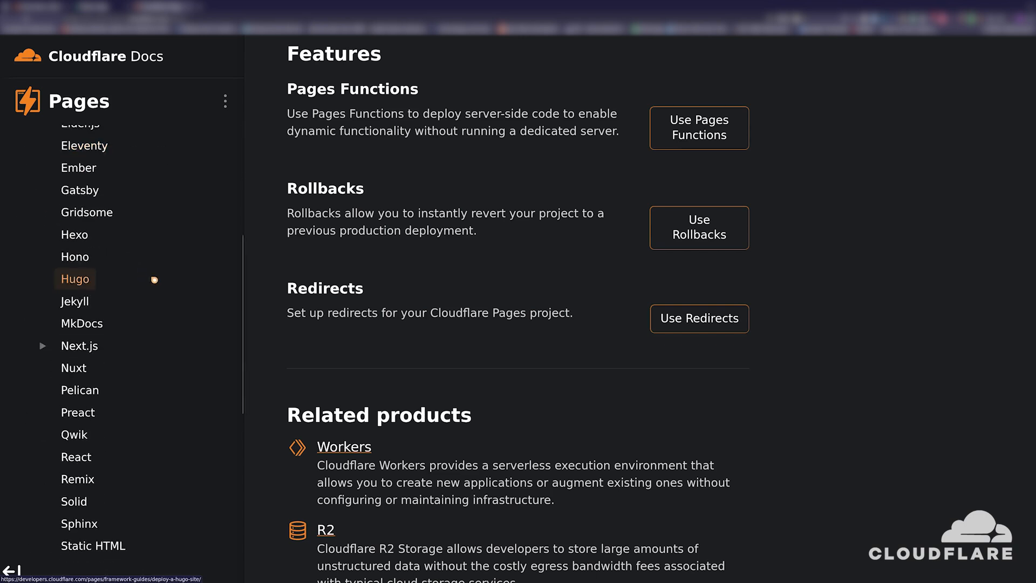
pyautogui.scroll(-3)
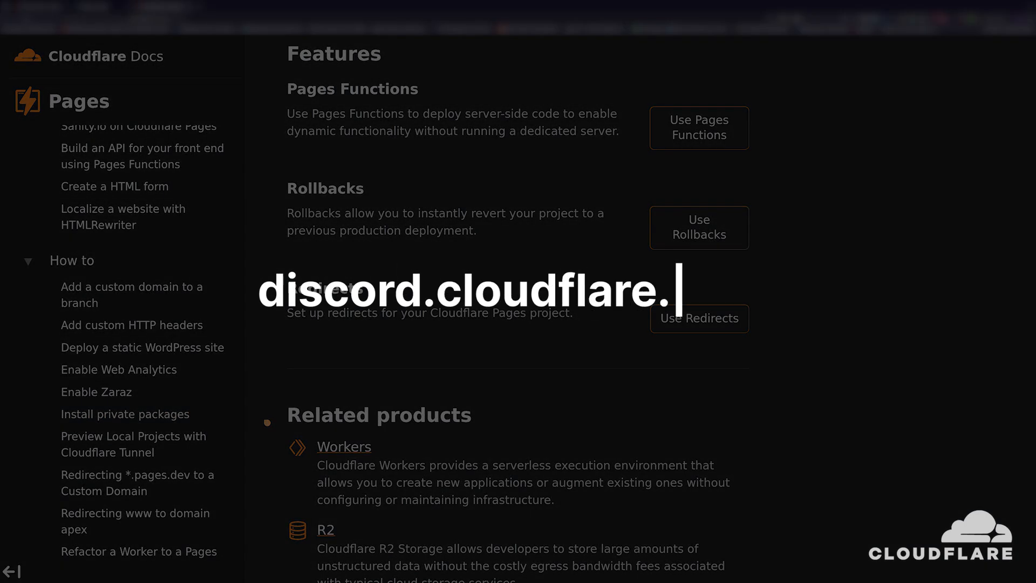
pyautogui.write('com')
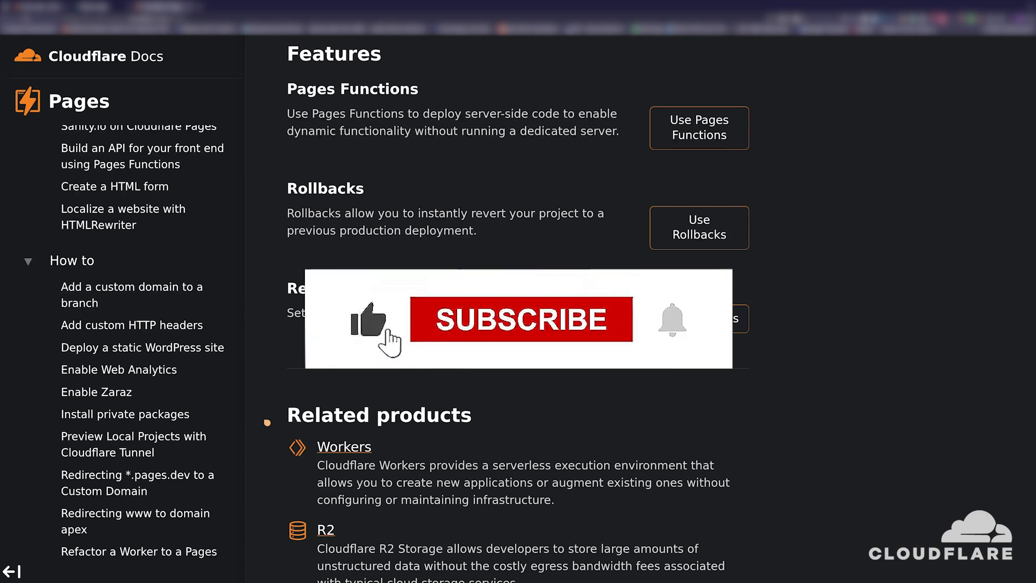
pyautogui.click(520, 318)
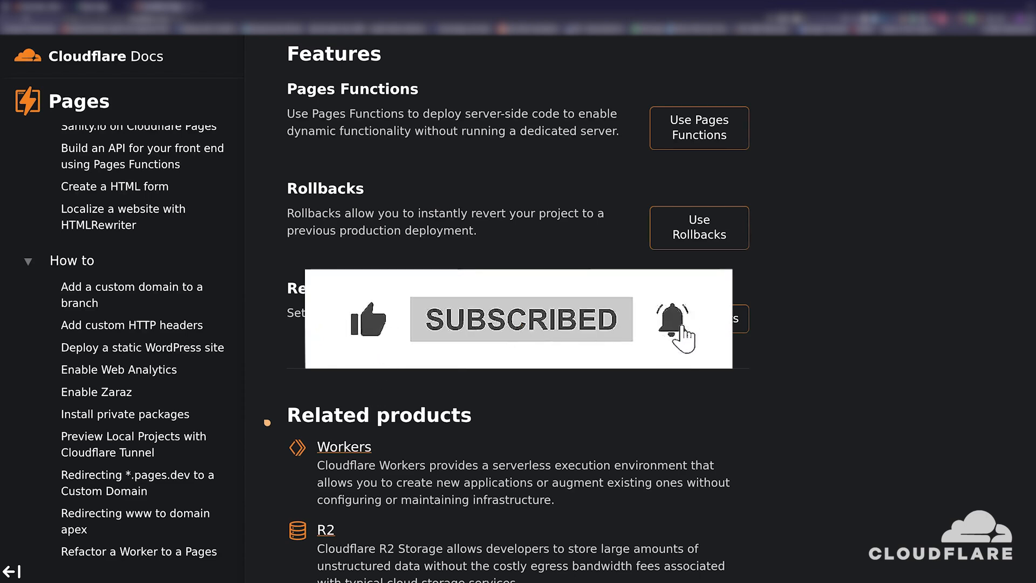